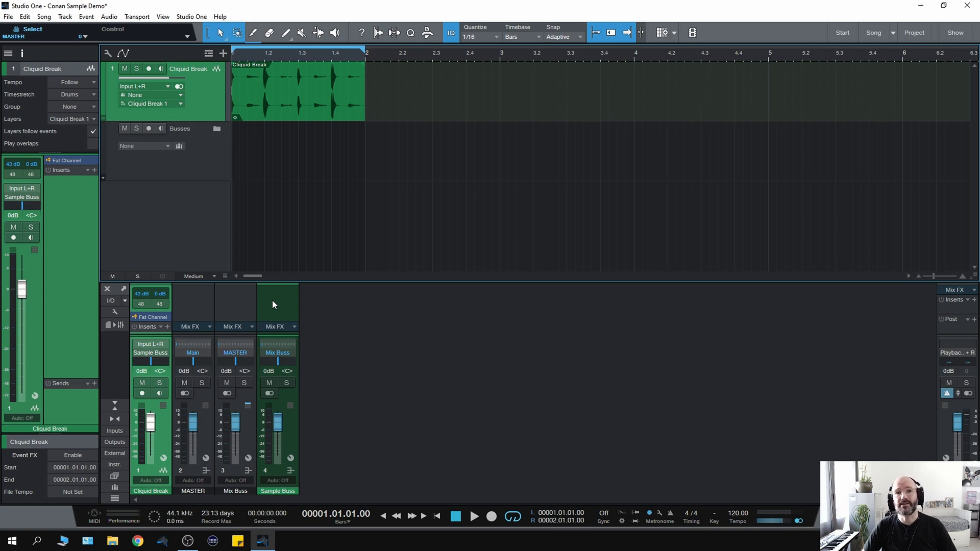
- Insert a Splitter on the Cliquid Break track and set it to 3 splits
click(93, 170)
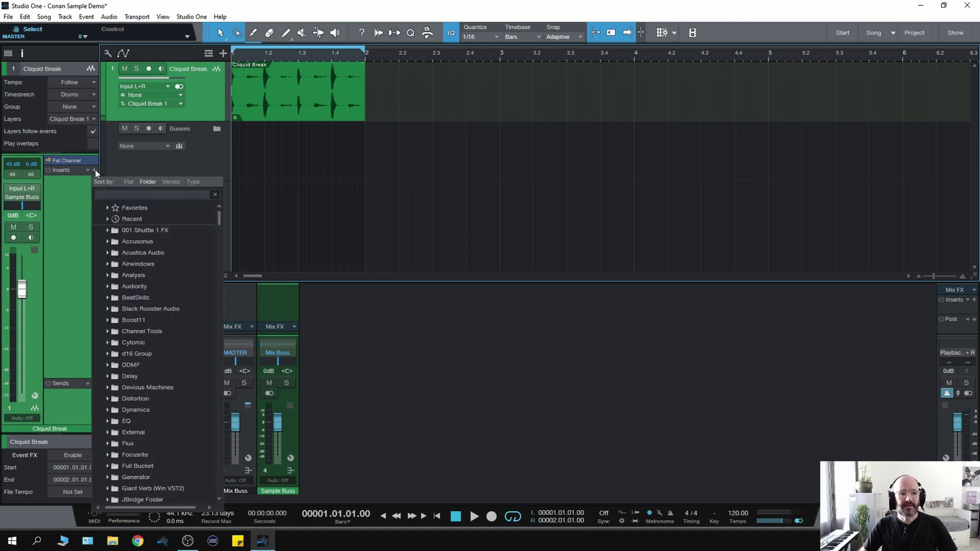
text(splitter)
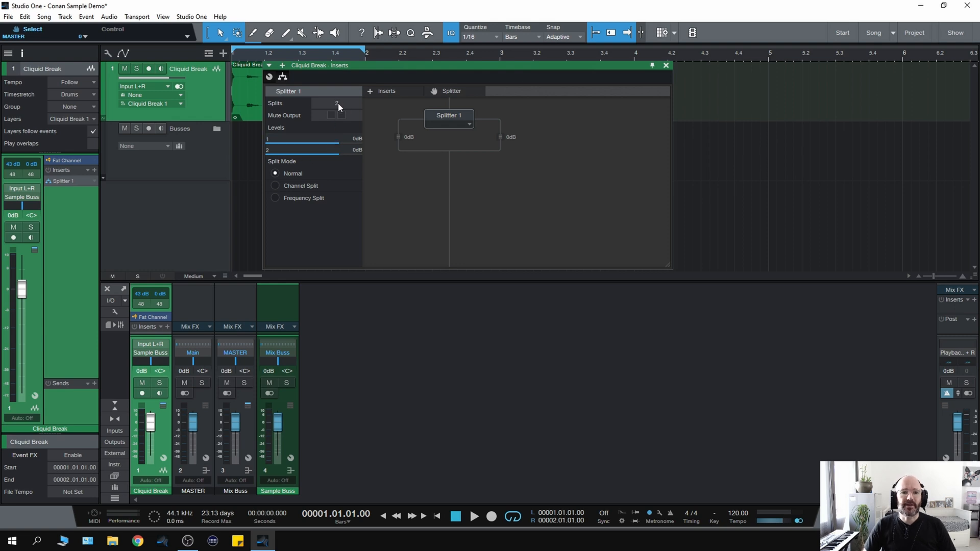
click(338, 102)
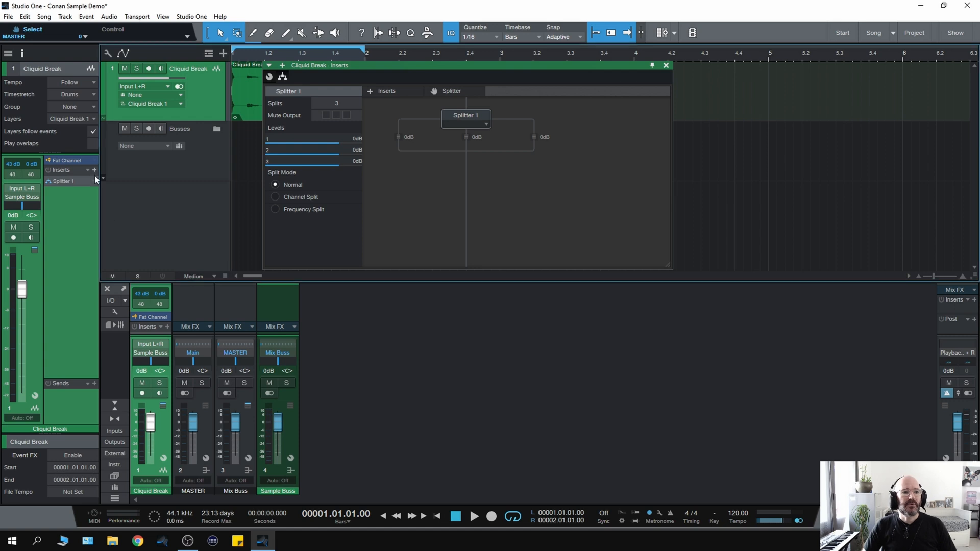
- Insert the stock Compressor and duplicate it to get Compressor 2 and 3 in the chain
click(94, 170)
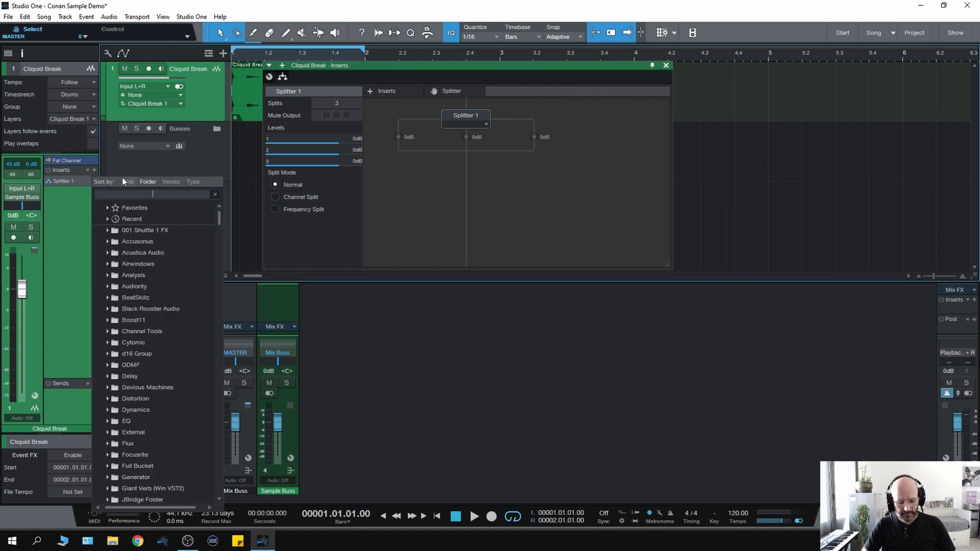
text(compress)
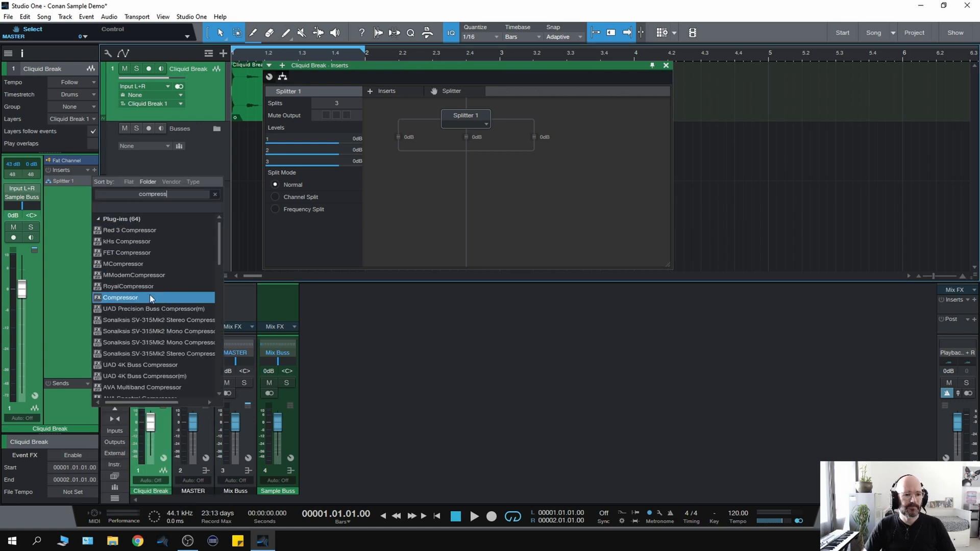
double_click(120, 297)
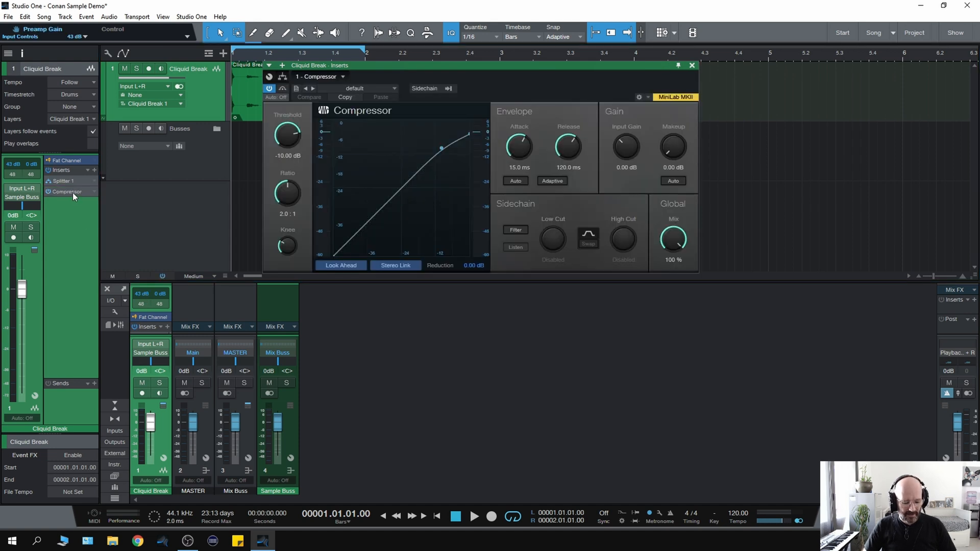
click(67, 191)
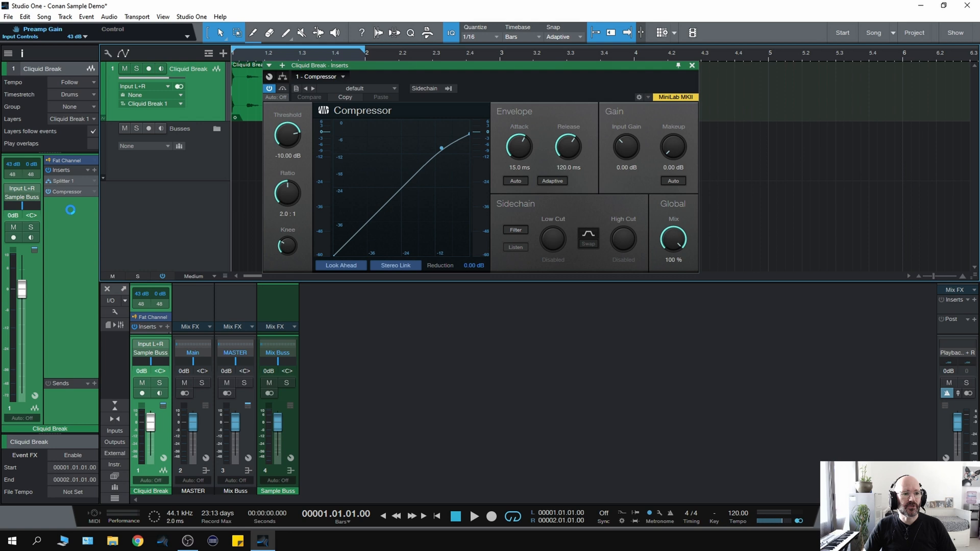
click(70, 202)
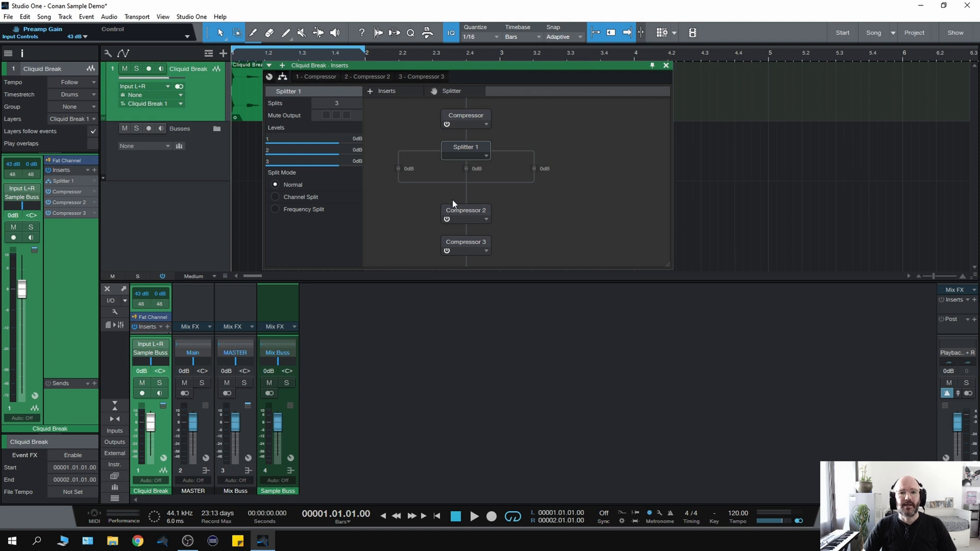
mouse_move(459, 125)
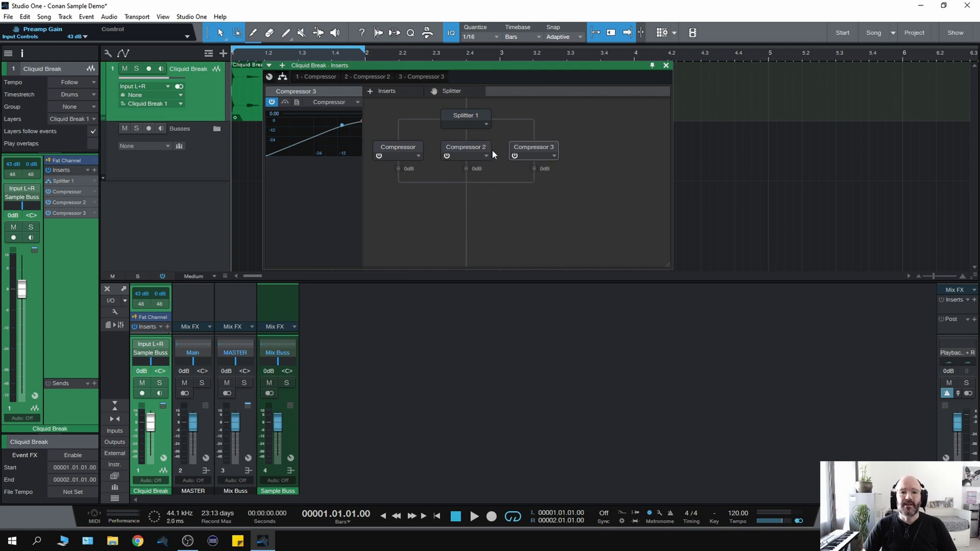
mouse_move(512, 155)
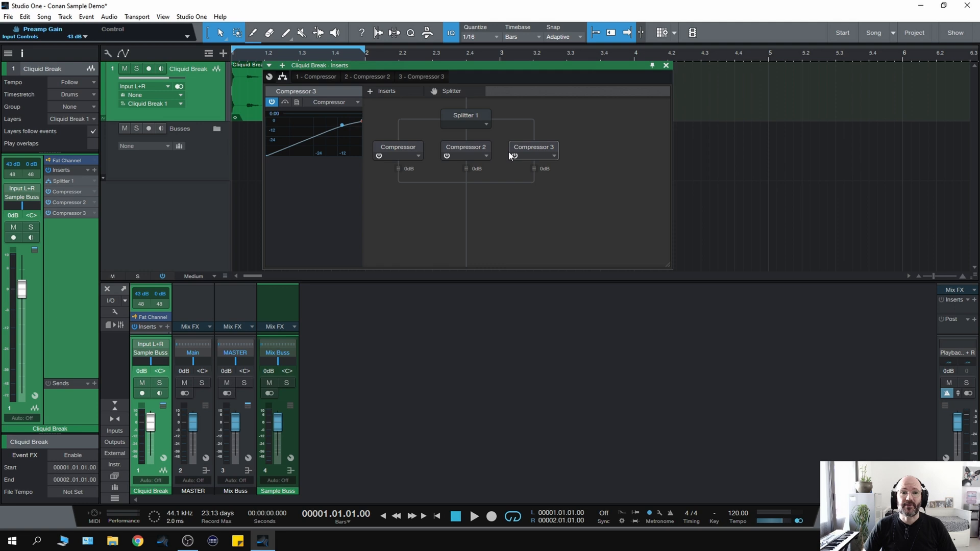
- Bring up Splitter 1's settings panel from the routing view
click(466, 116)
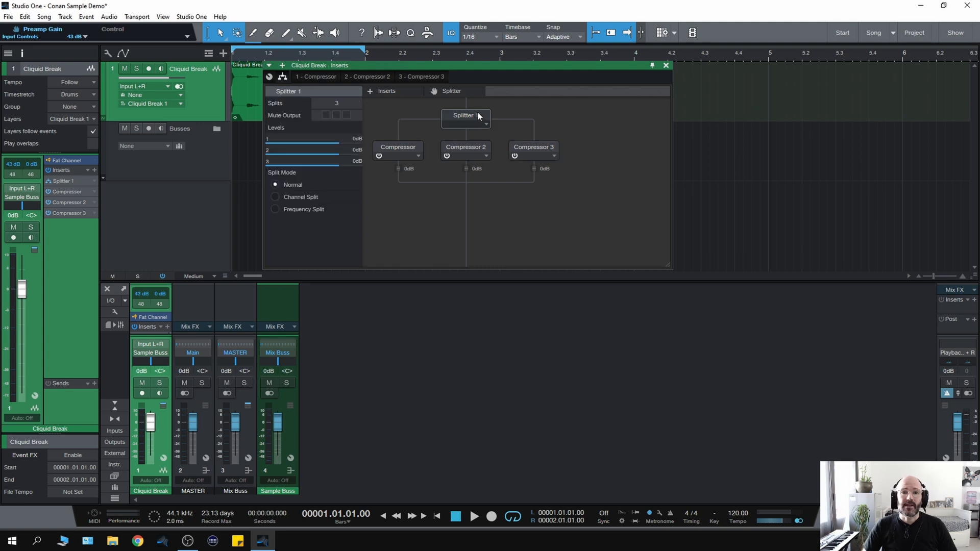
- Switch Splitter 1 to Frequency Split mode with crossovers near 195 Hz and 2.15 kHz
click(275, 208)
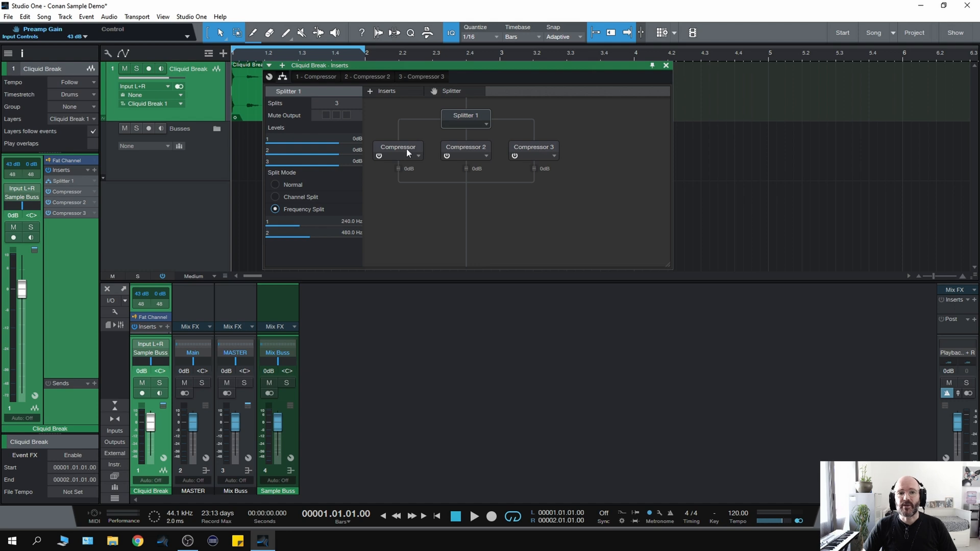
mouse_move(403, 159)
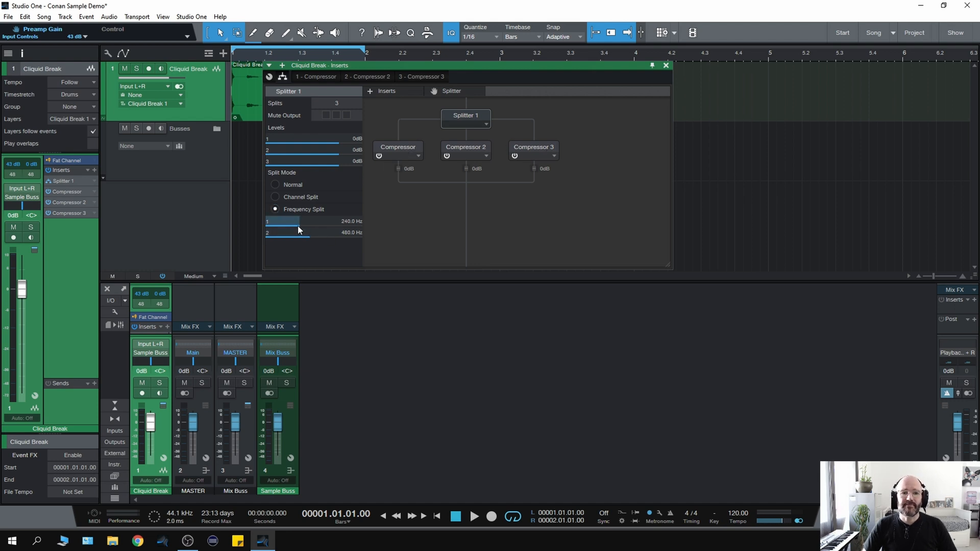
drag(300, 221, 275, 220)
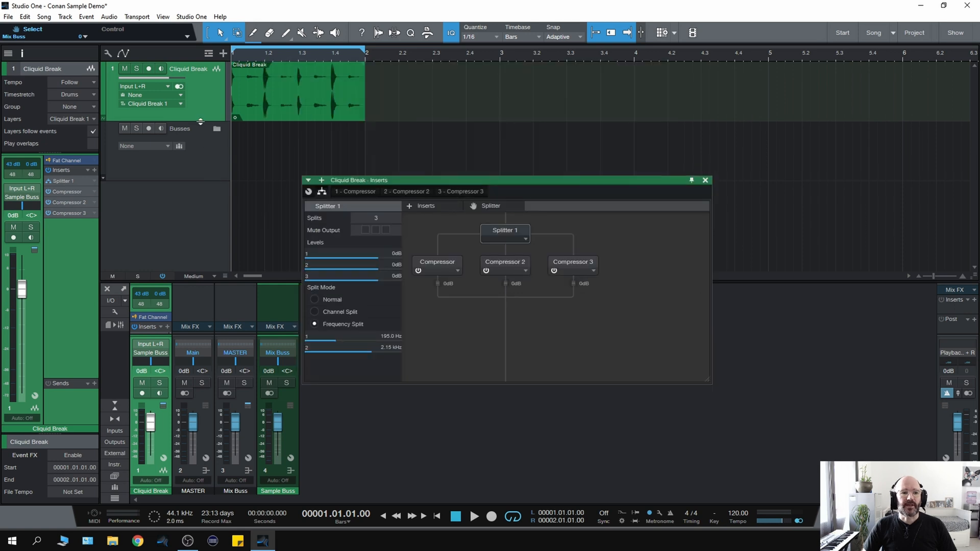
- Play the break and toggle the Splitter's Mute Output boxes to audition each band alone
click(473, 516)
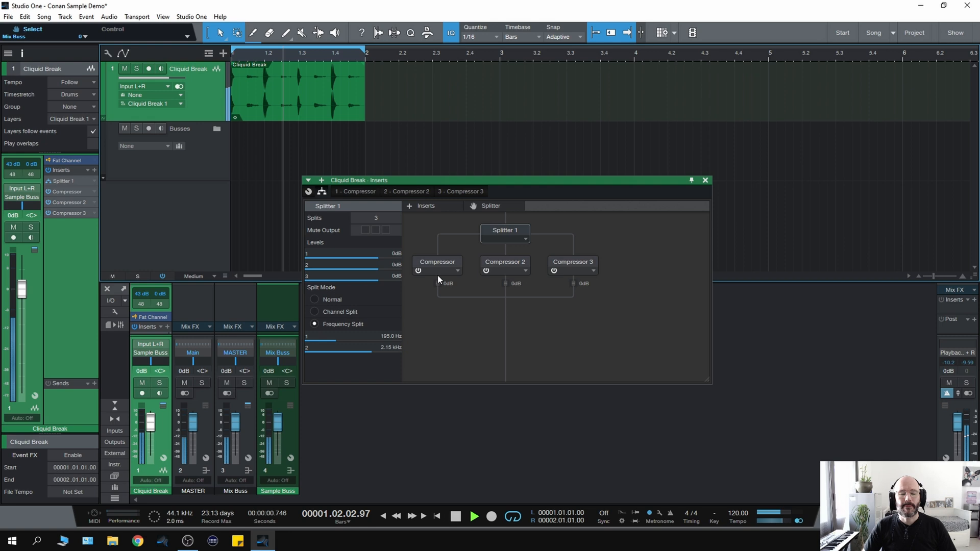
click(455, 517)
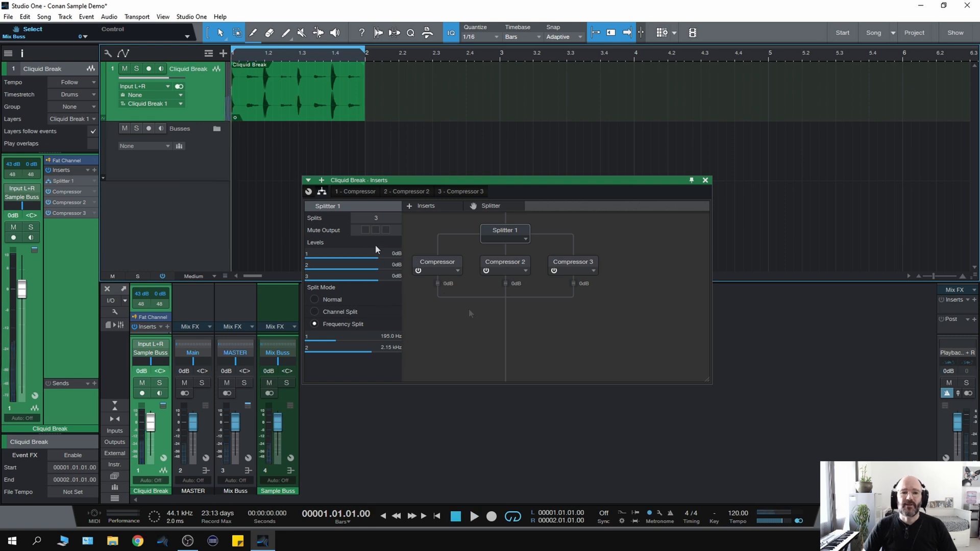
click(364, 229)
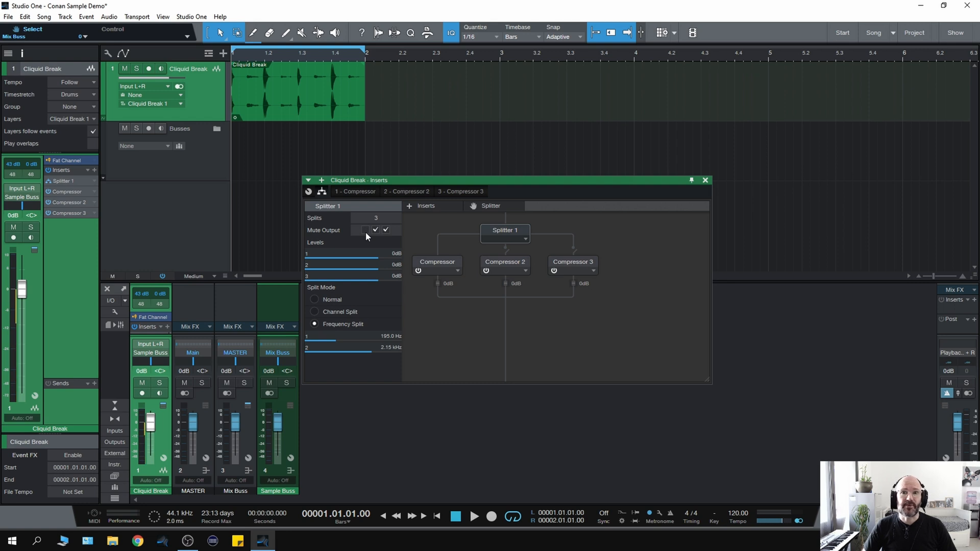
click(473, 516)
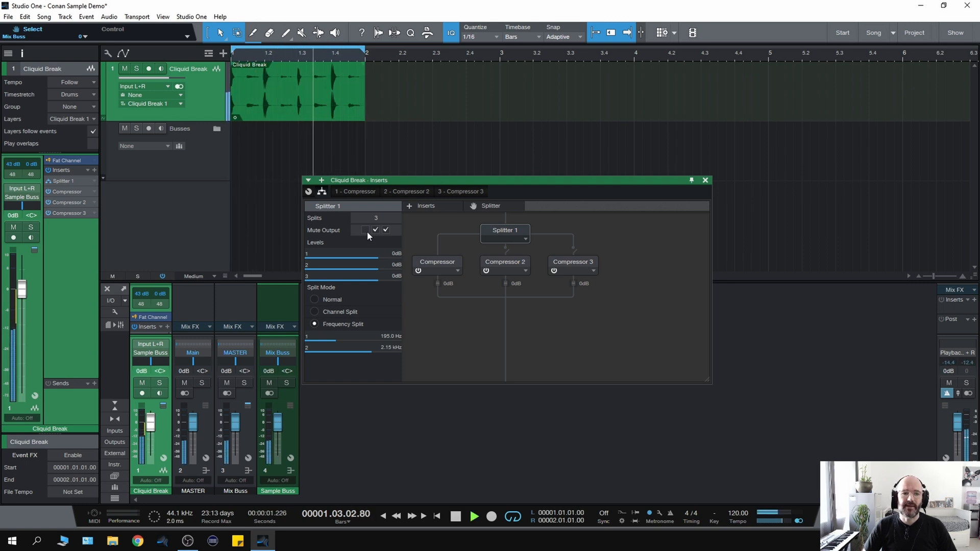
click(366, 230)
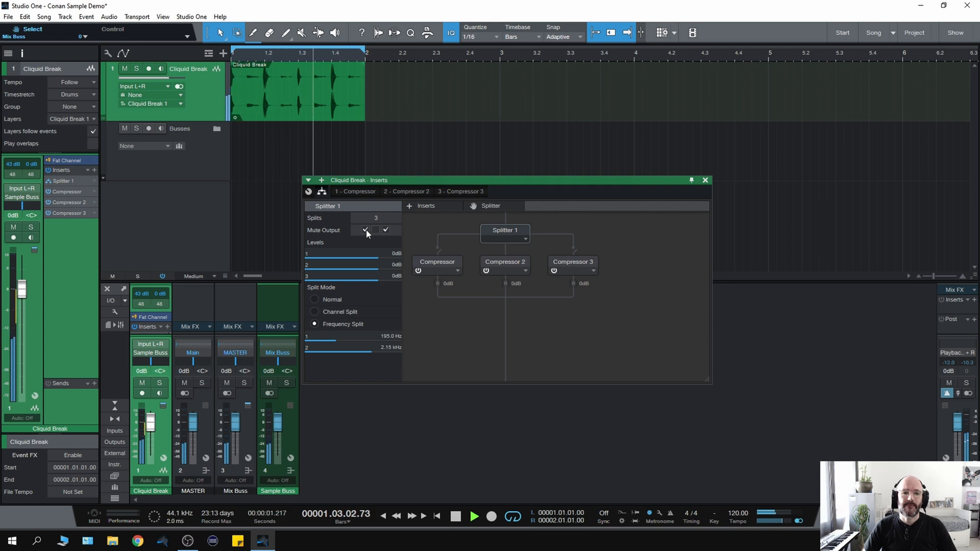
click(365, 229)
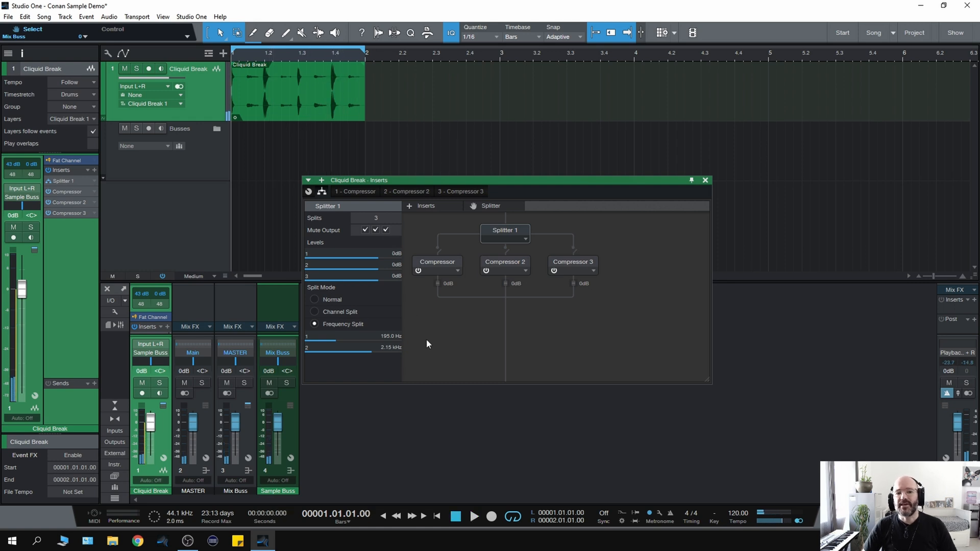
mouse_move(506, 265)
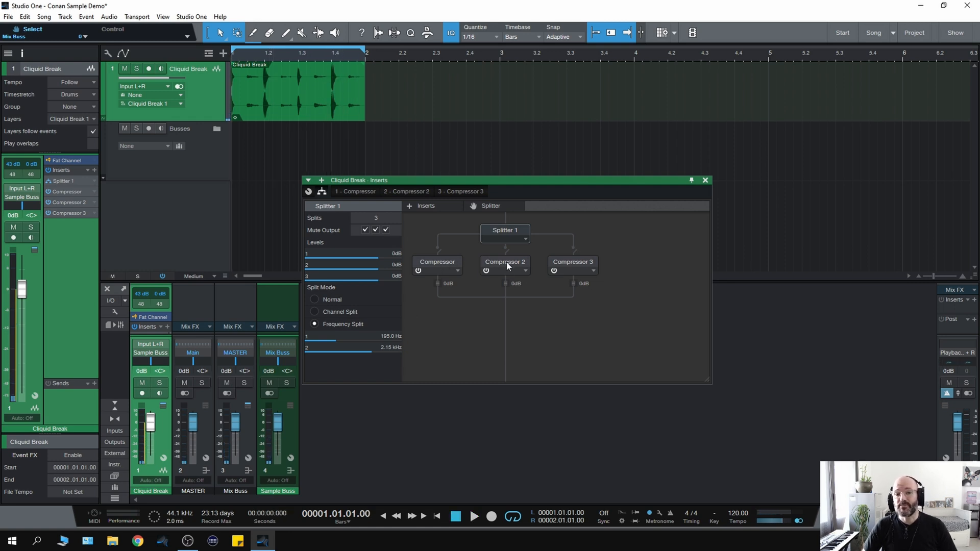
mouse_move(454, 267)
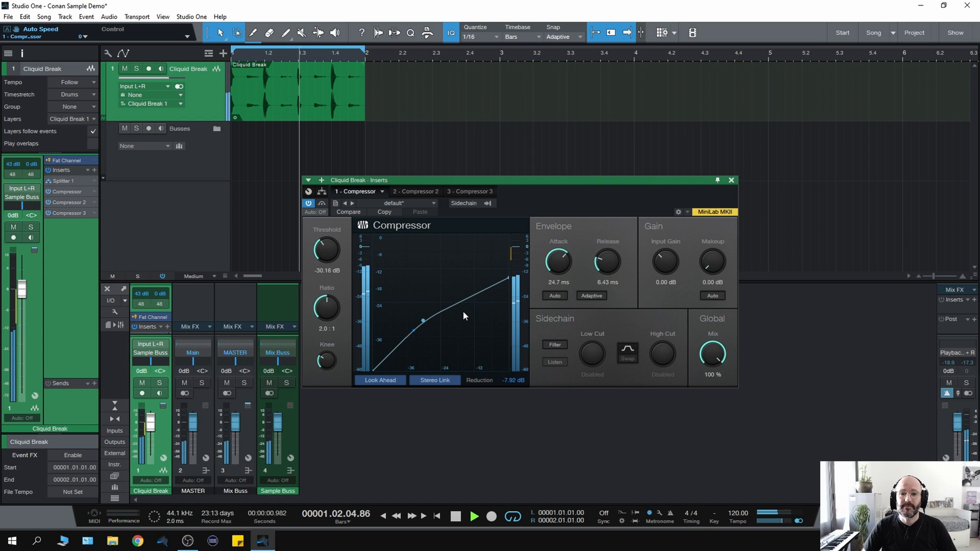
- Adjust the low band's Compressor 1 toward a -30 dB threshold setting
click(308, 203)
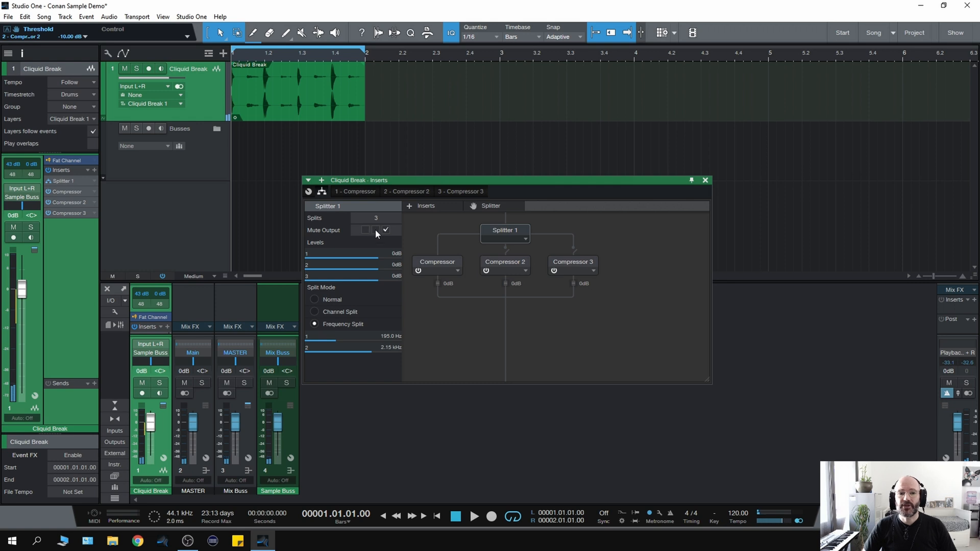
- Mute one Splitter band output during playback, then unmute it so all bands sound
click(406, 191)
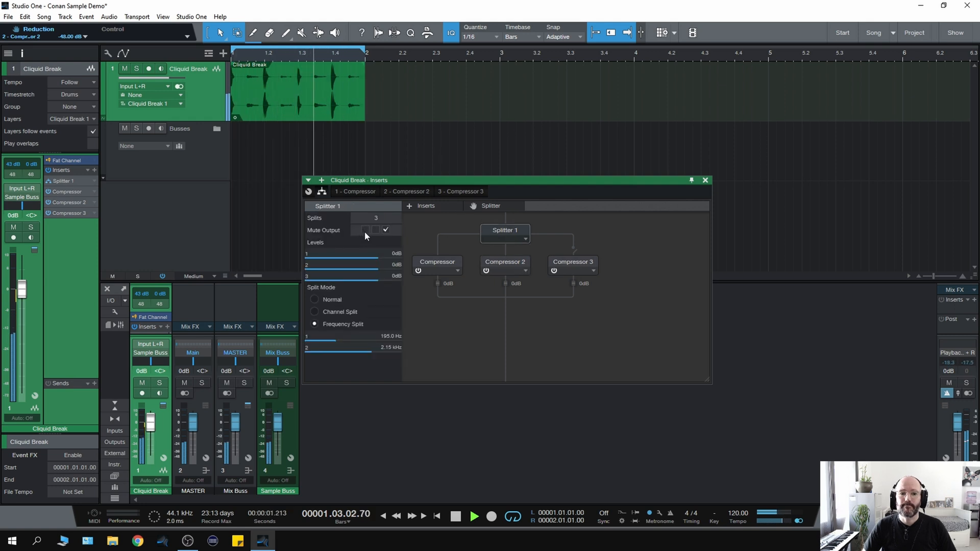
mouse_move(403, 233)
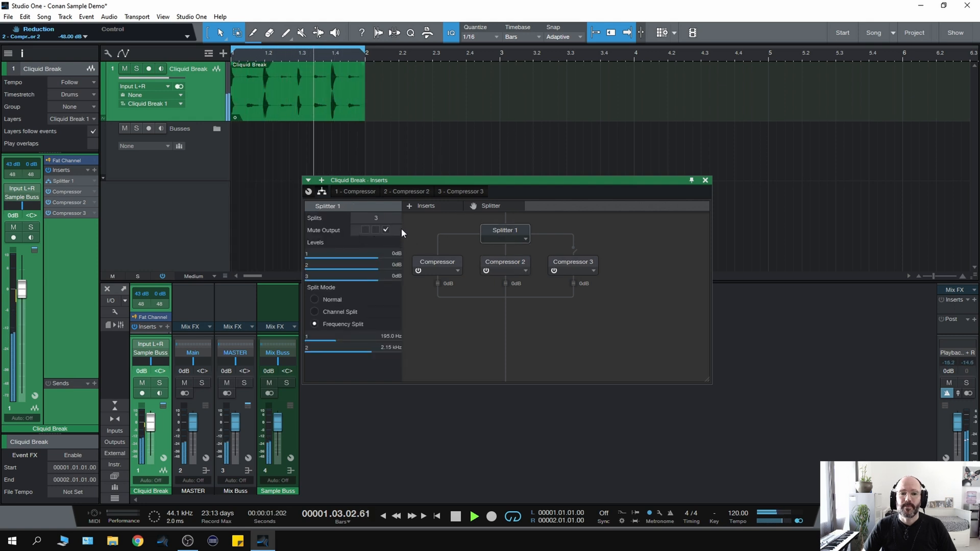
click(386, 230)
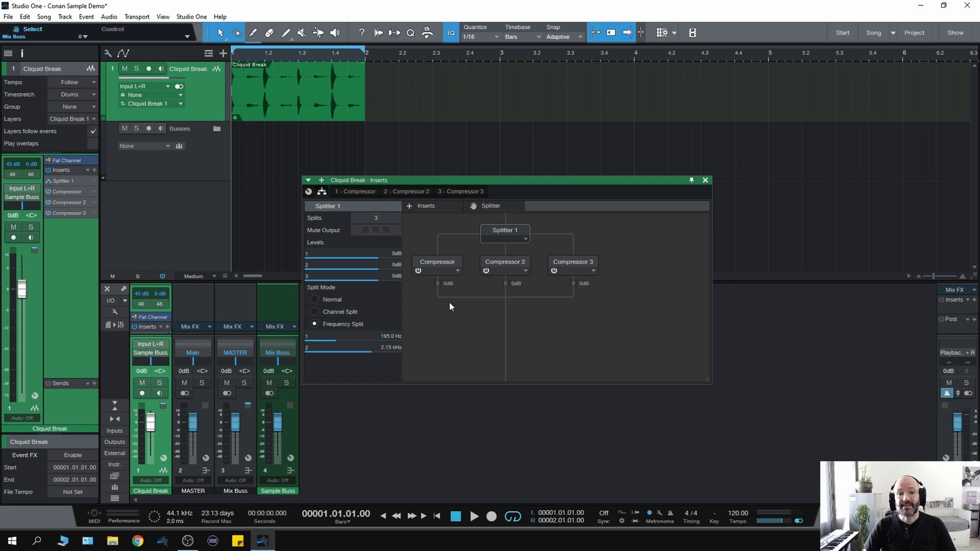
mouse_move(447, 315)
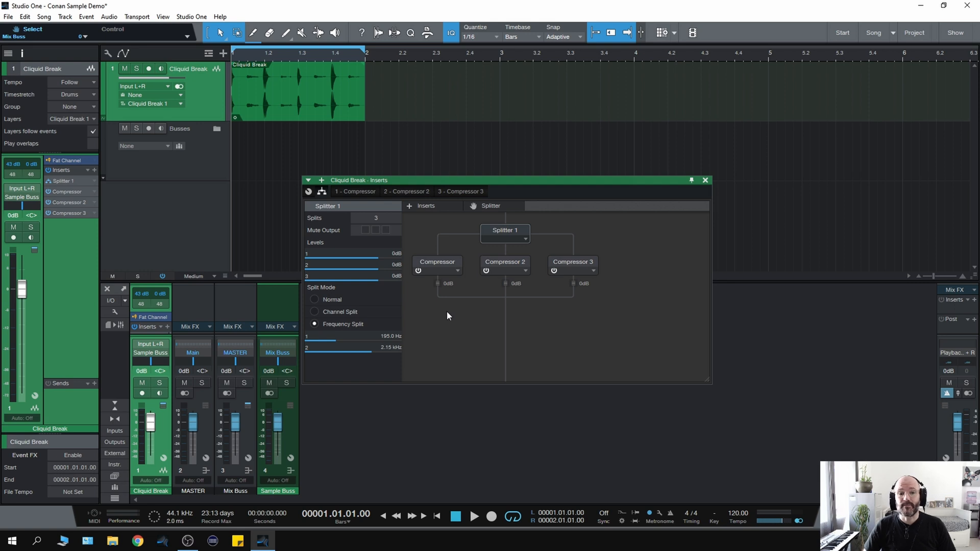
mouse_move(453, 323)
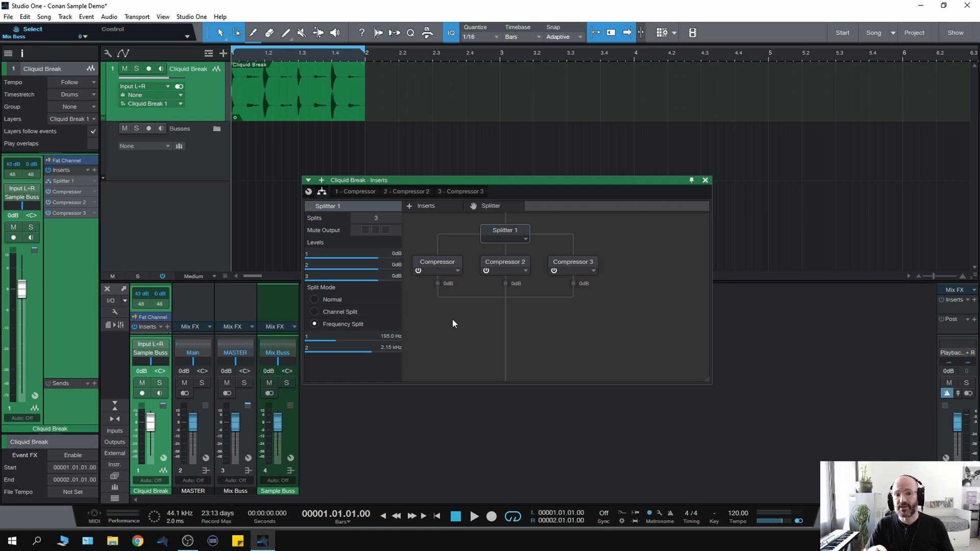
mouse_move(453, 319)
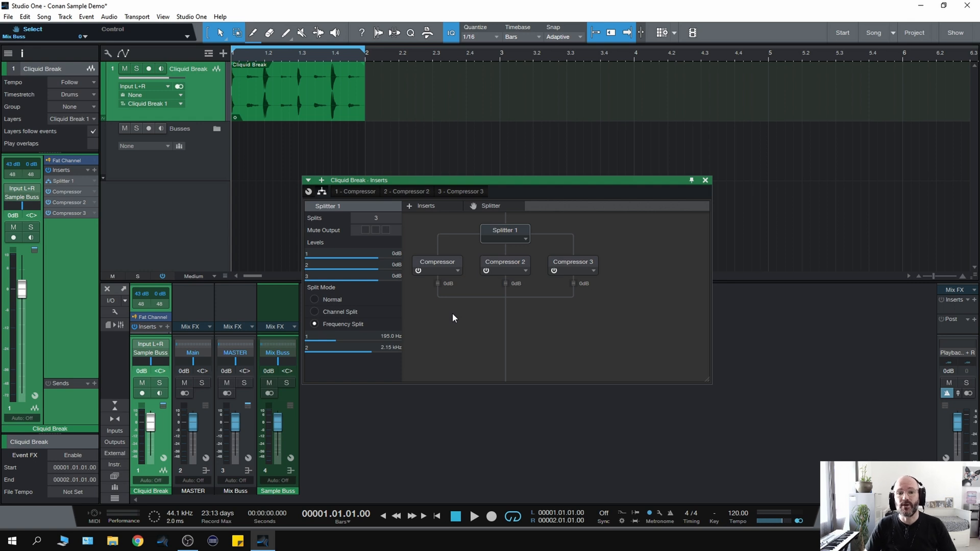
mouse_move(450, 326)
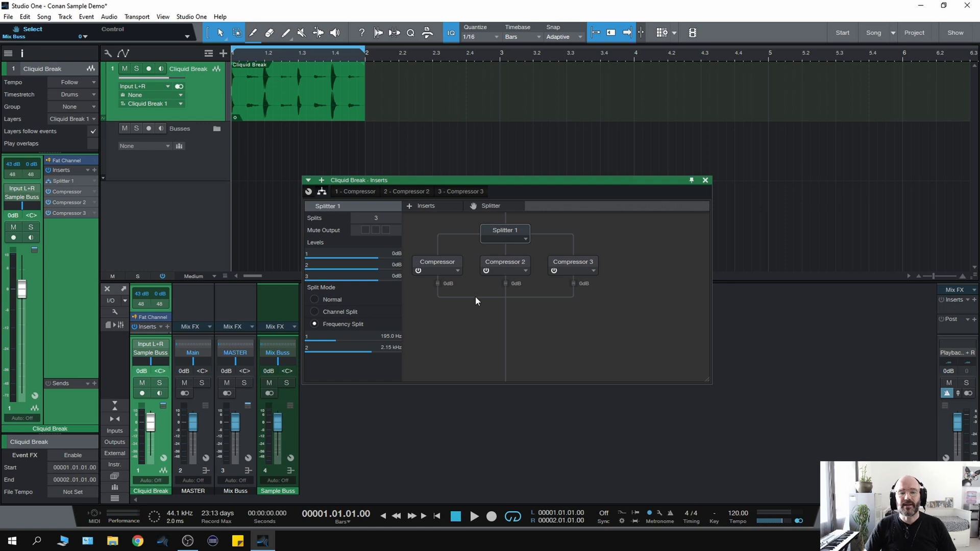
mouse_move(484, 339)
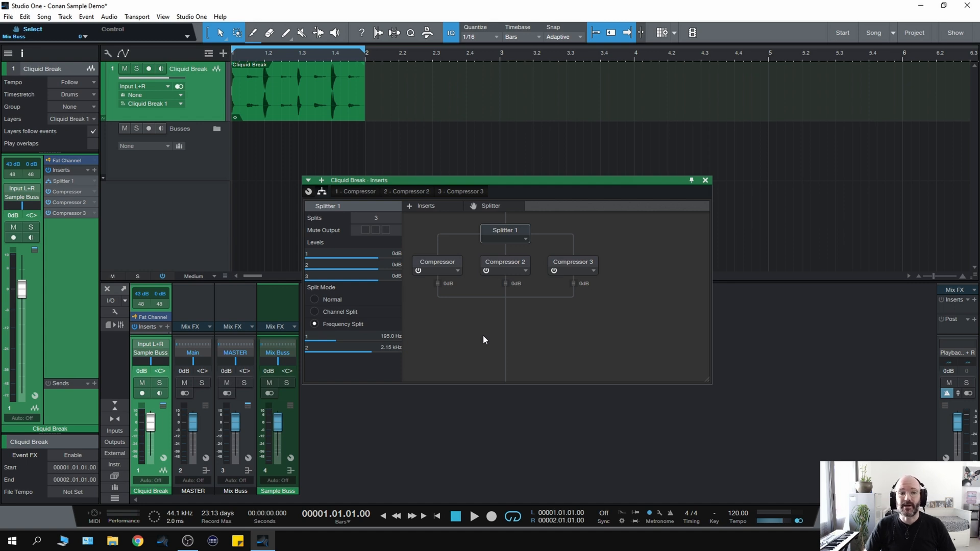
mouse_move(483, 329)
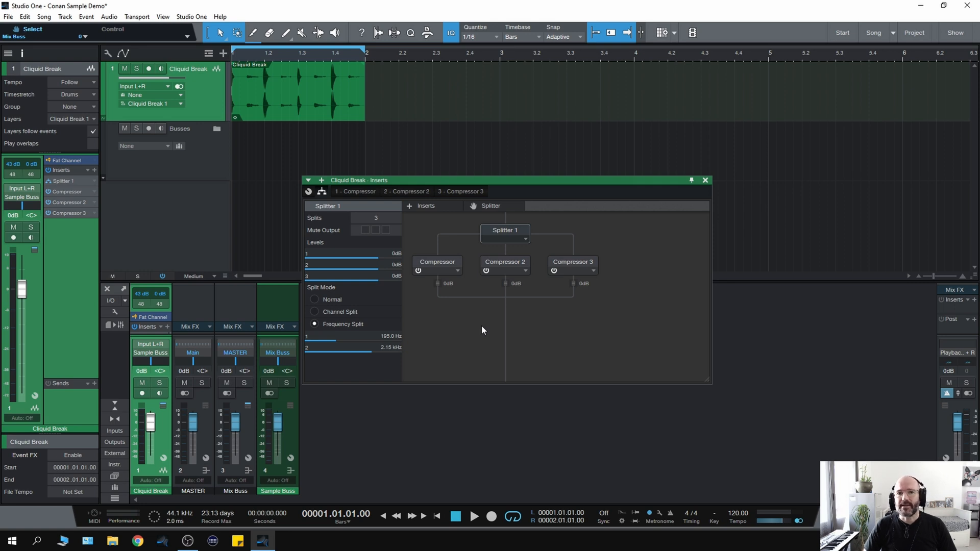
mouse_move(466, 310)
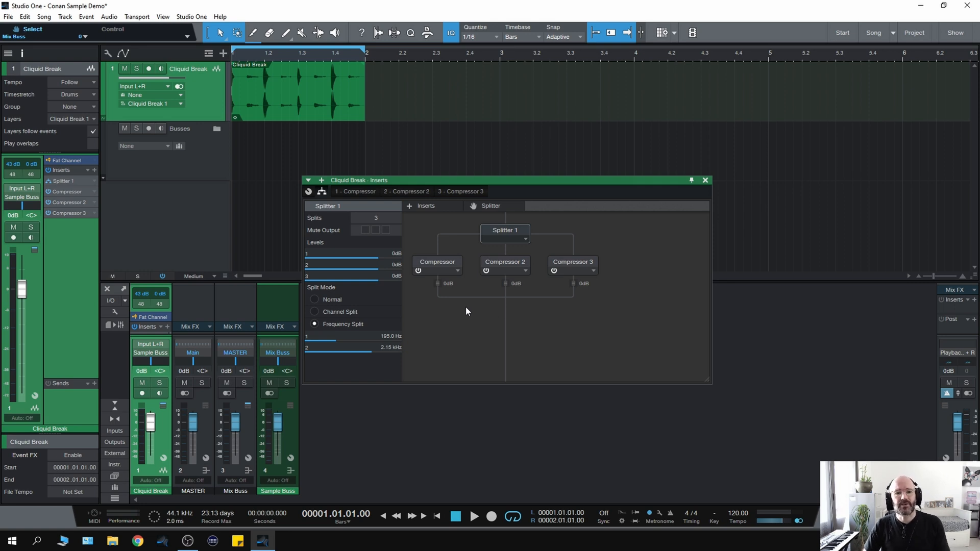
mouse_move(491, 316)
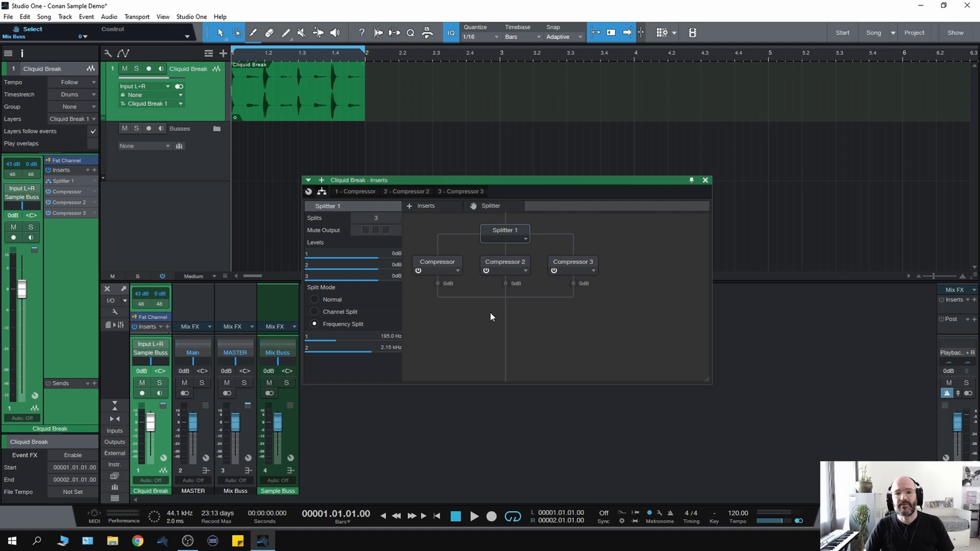
mouse_move(488, 315)
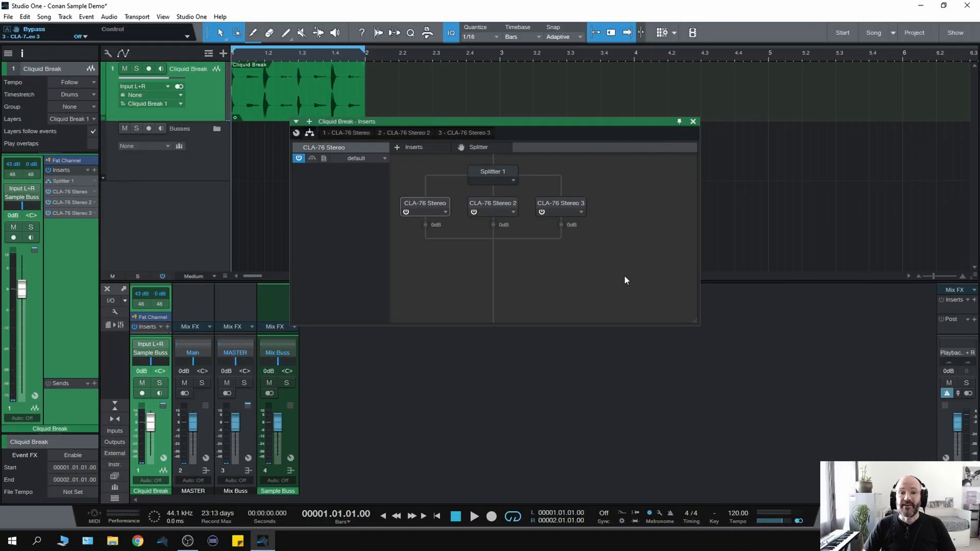
mouse_move(545, 296)
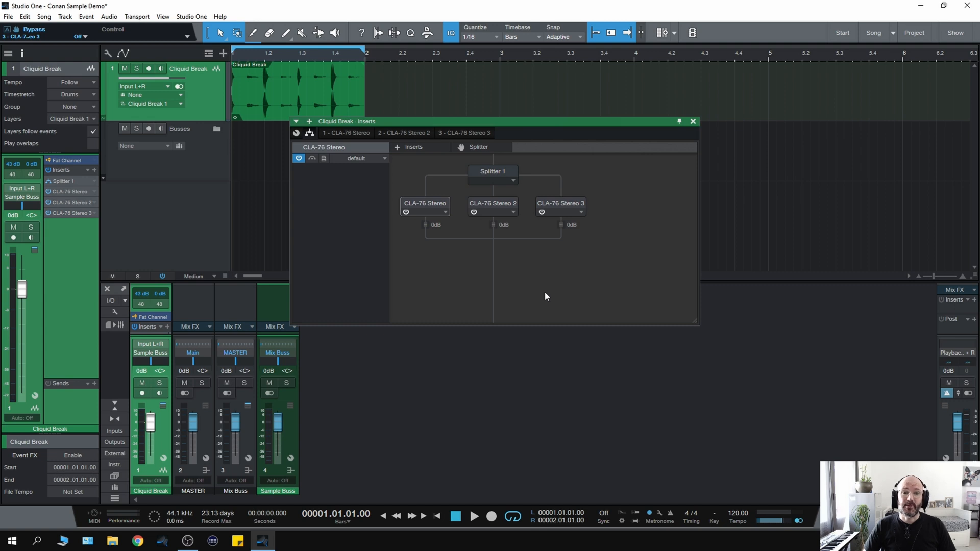
mouse_move(450, 270)
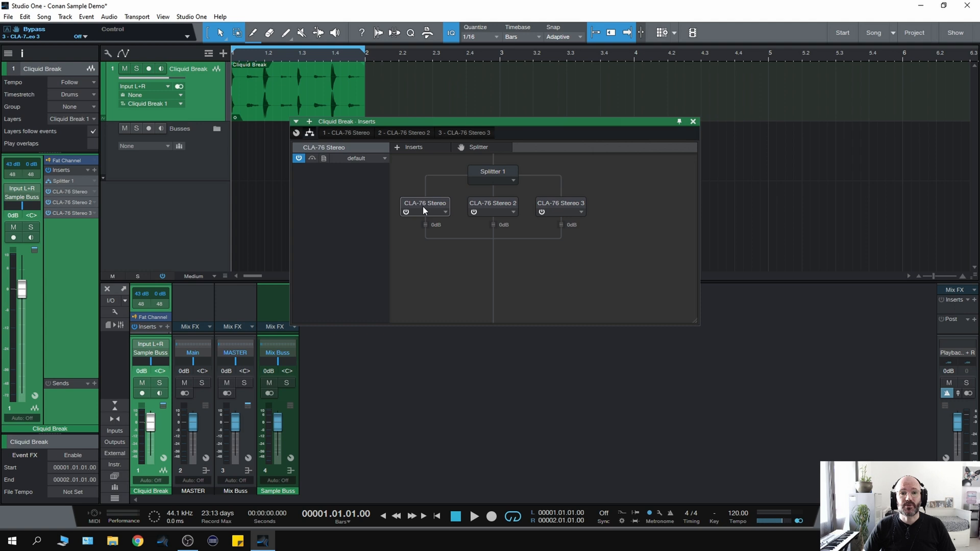
mouse_move(564, 220)
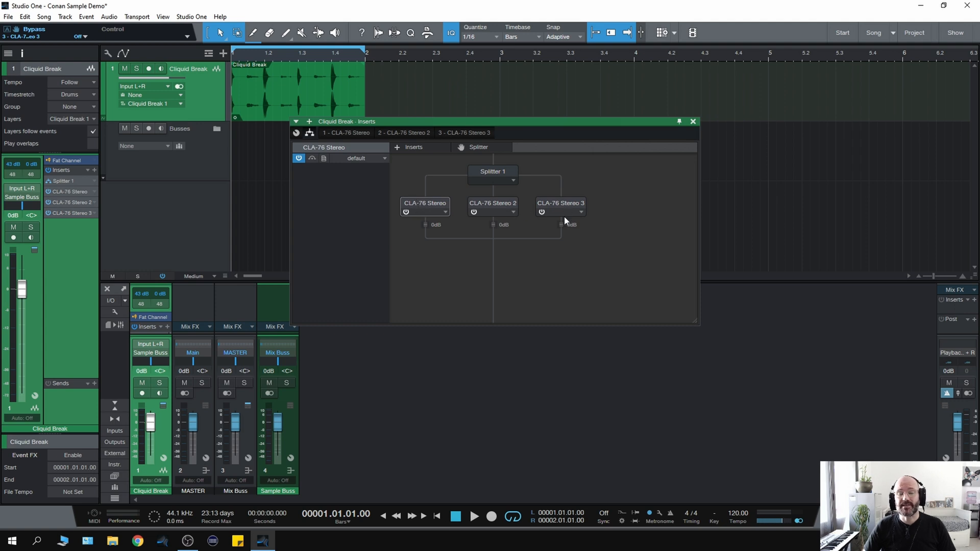
mouse_move(546, 268)
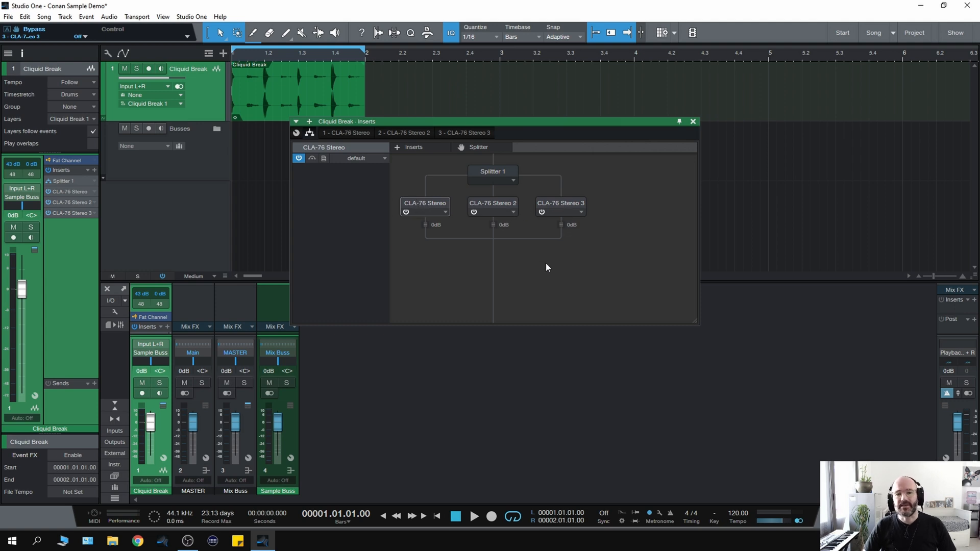
mouse_move(462, 274)
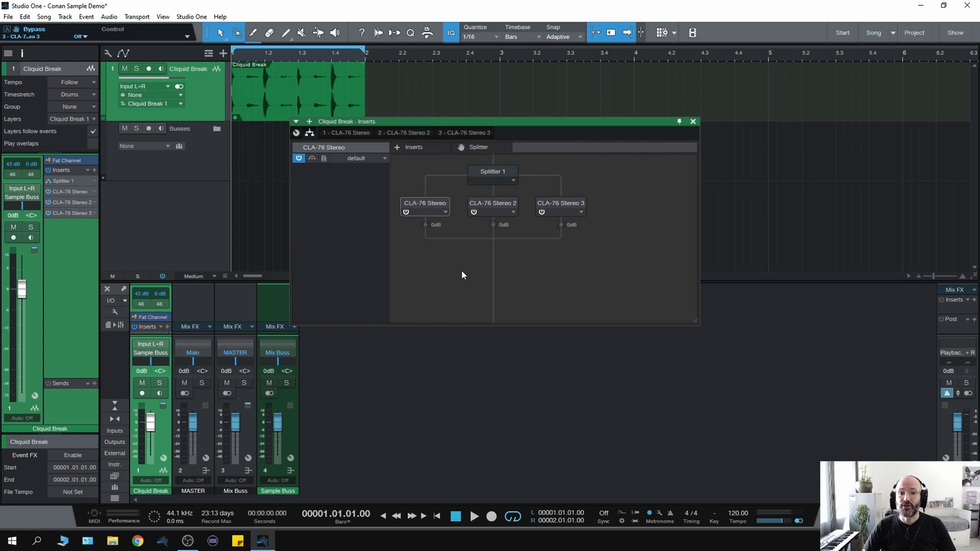
mouse_move(434, 254)
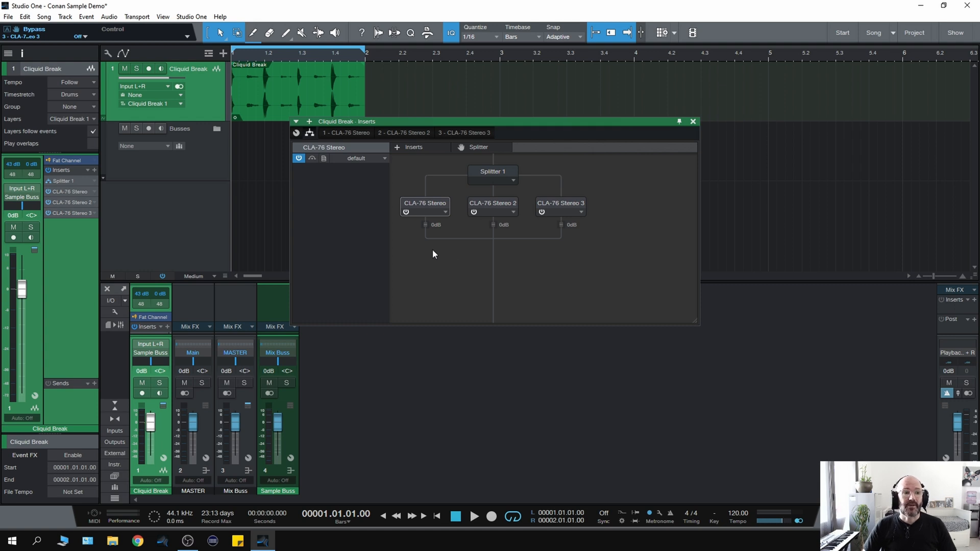
mouse_move(445, 215)
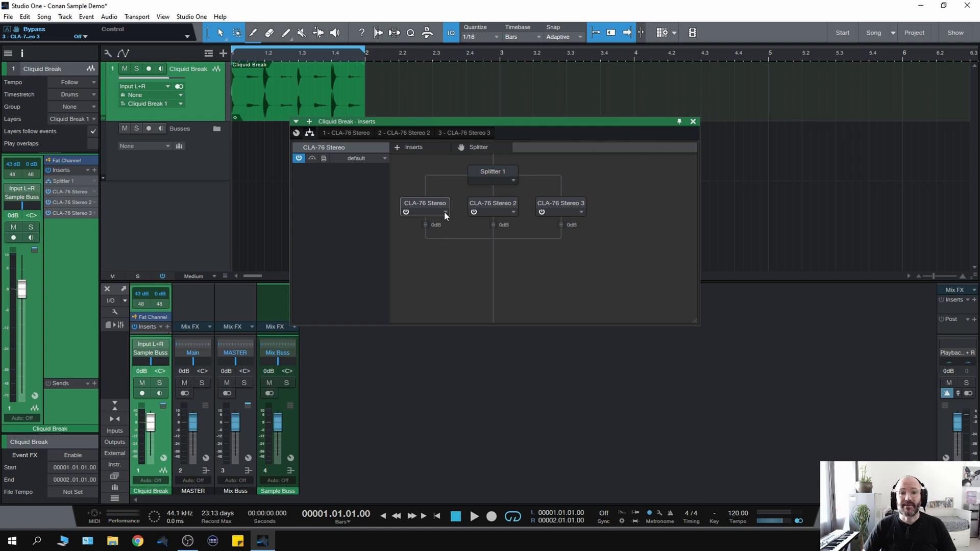
mouse_move(343, 134)
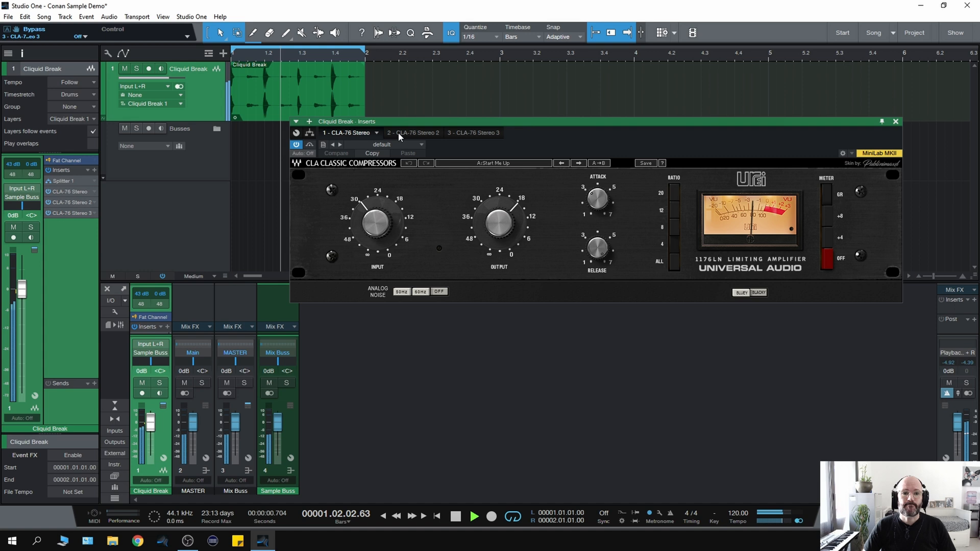
mouse_move(428, 141)
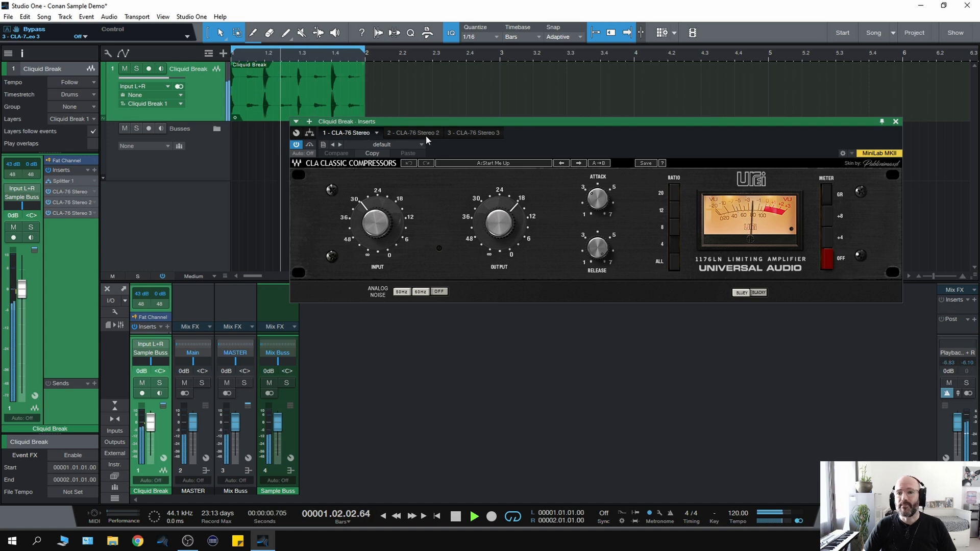
- Adjust the third band's CLA-76 compressor and return to the splitter routing overview
click(409, 133)
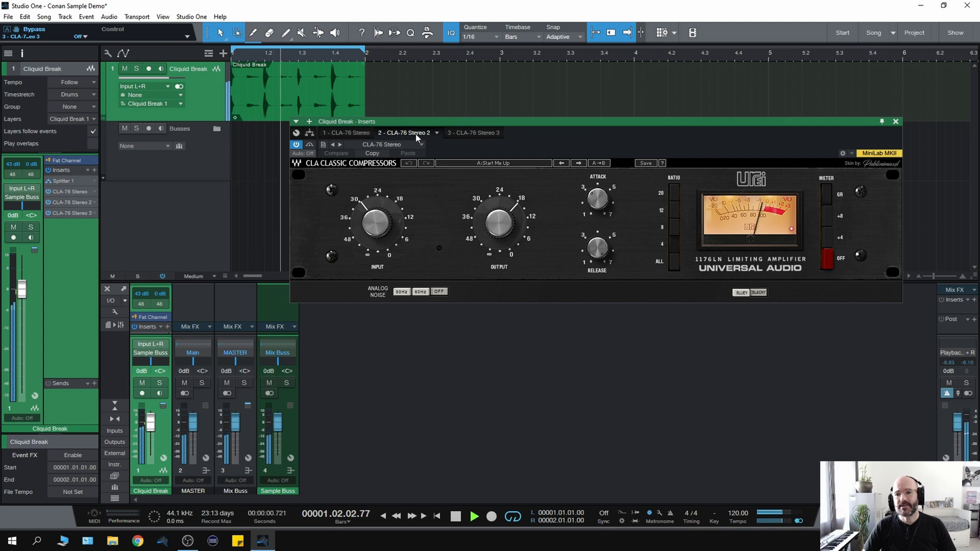
mouse_move(757, 216)
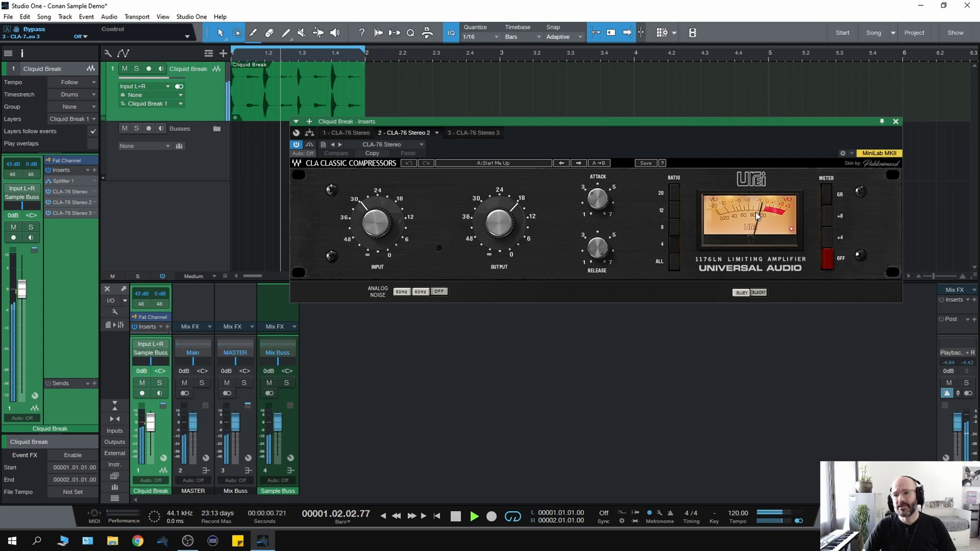
click(465, 133)
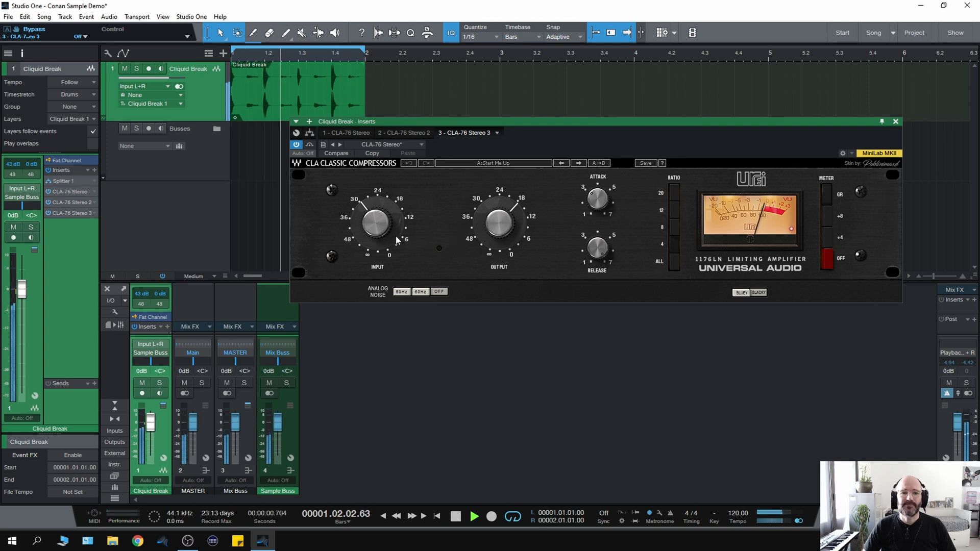
drag(376, 221, 377, 206)
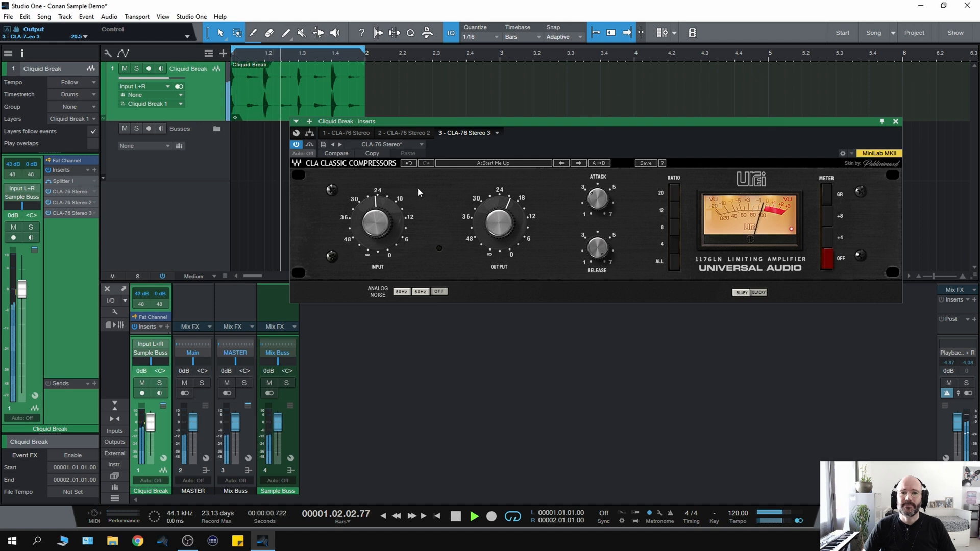
click(455, 517)
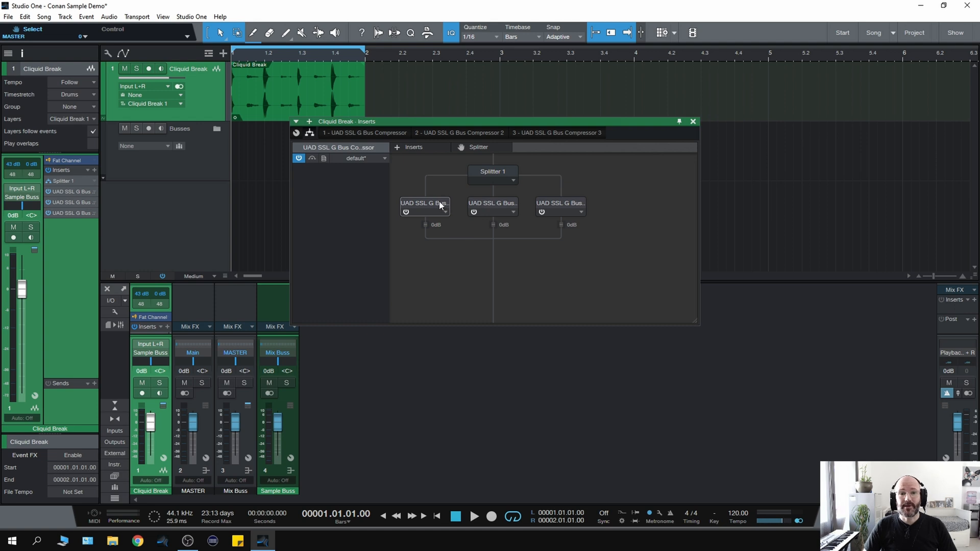
- Open the first band's UAD SSL G Bus Compressor from the routing view
double_click(424, 203)
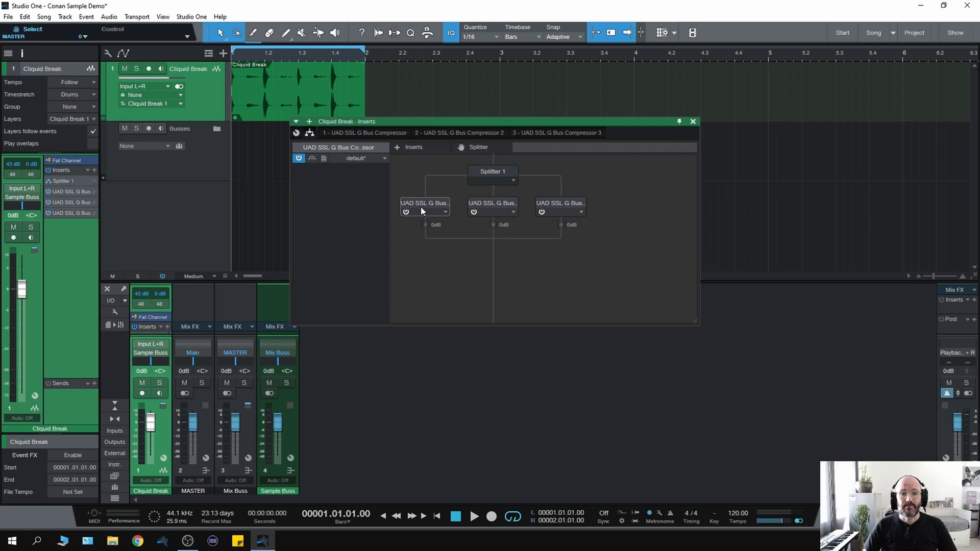
mouse_move(575, 212)
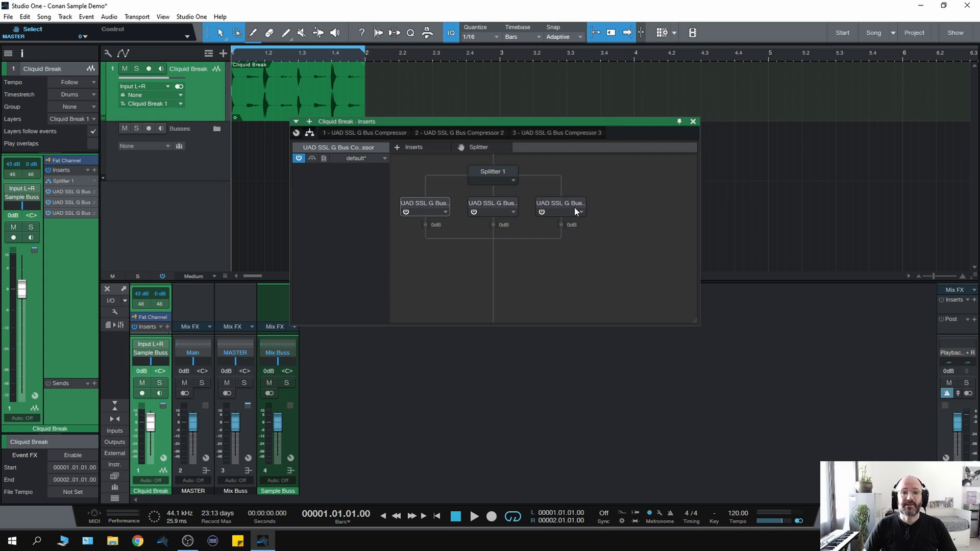
mouse_move(429, 206)
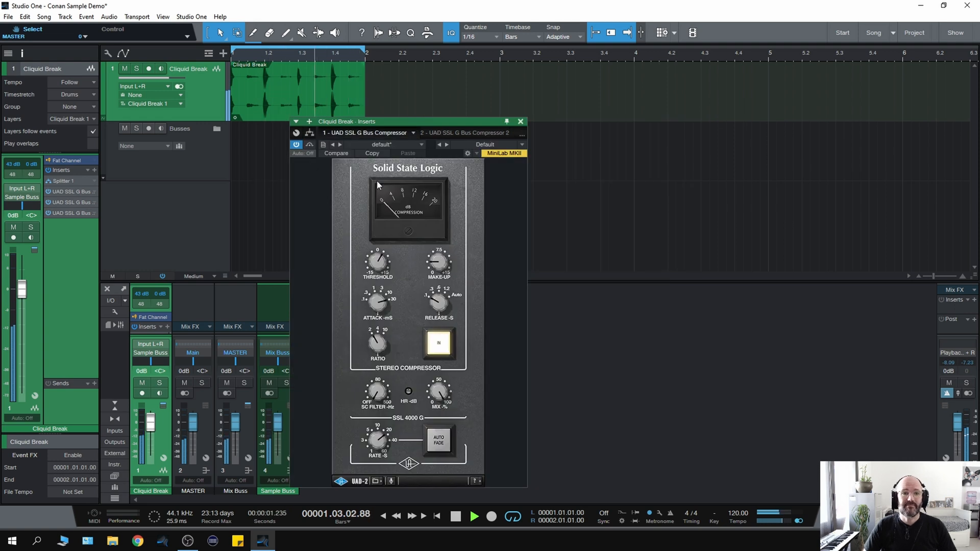
- Tune the second and third bands' SSL G Bus compressors, then return to the routing overview
click(466, 132)
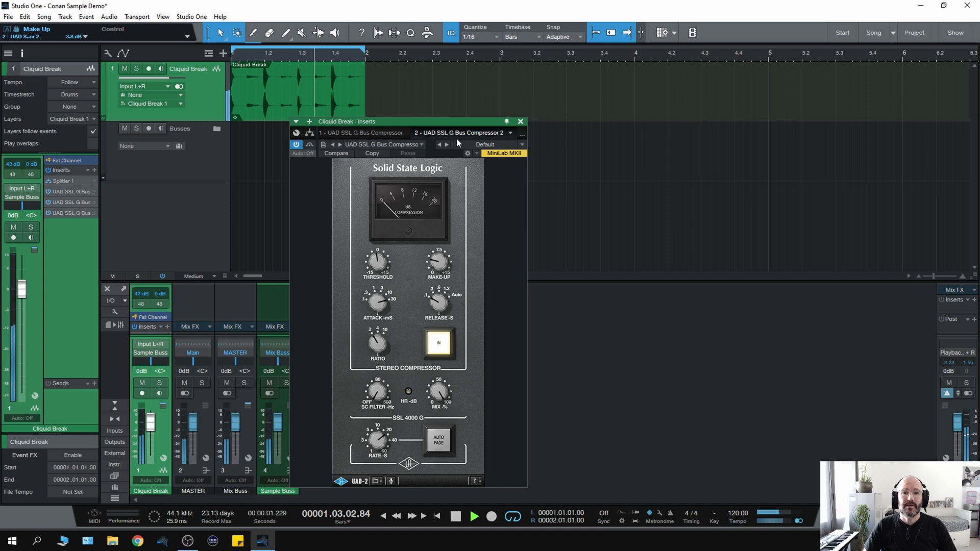
click(446, 144)
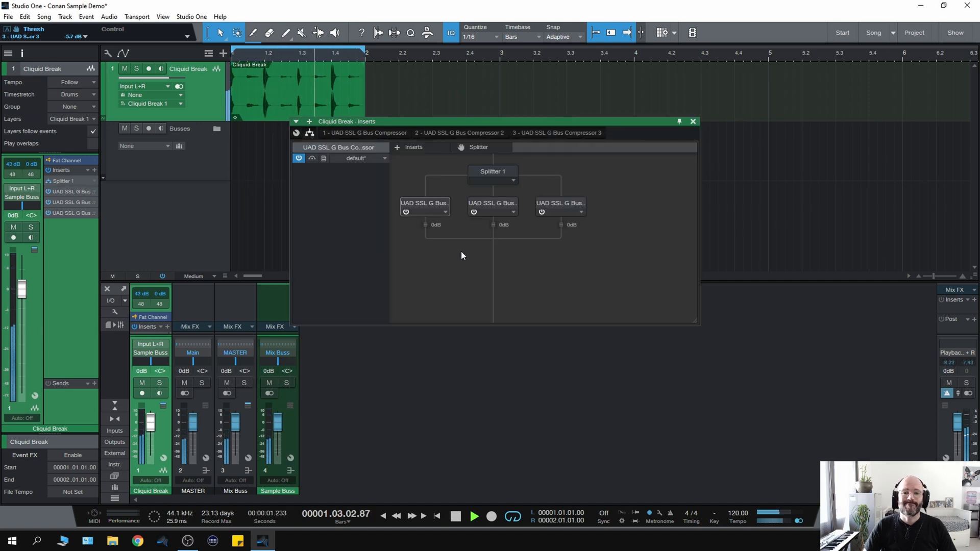
click(455, 516)
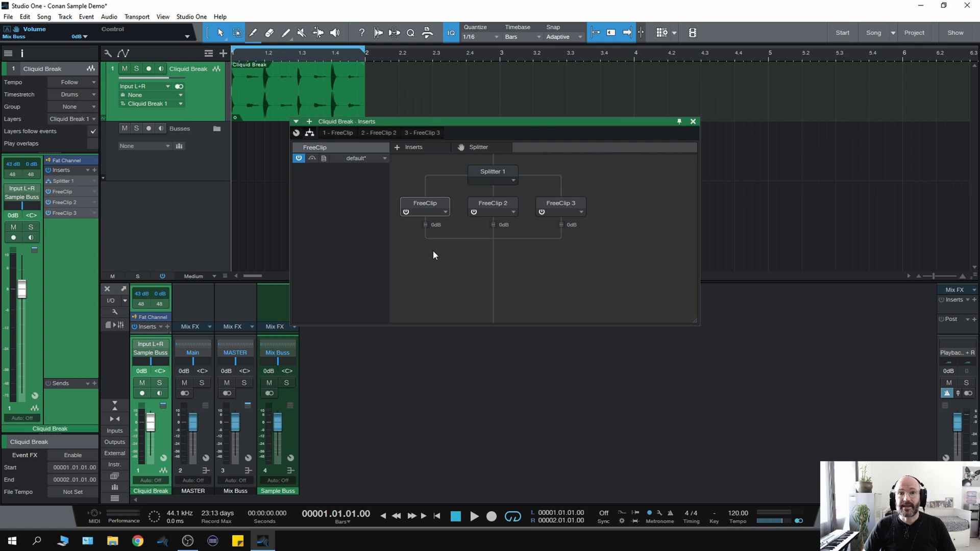
mouse_move(411, 266)
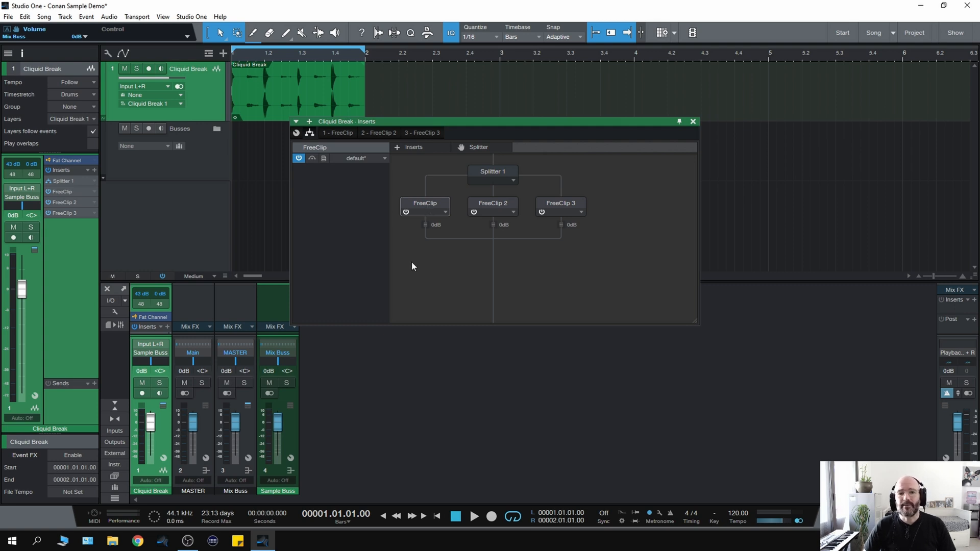
mouse_move(417, 239)
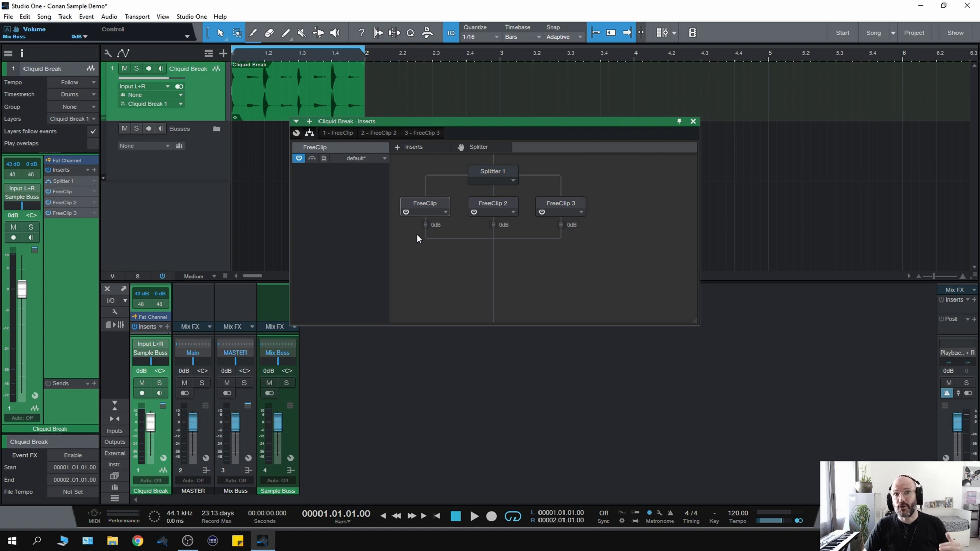
mouse_move(424, 208)
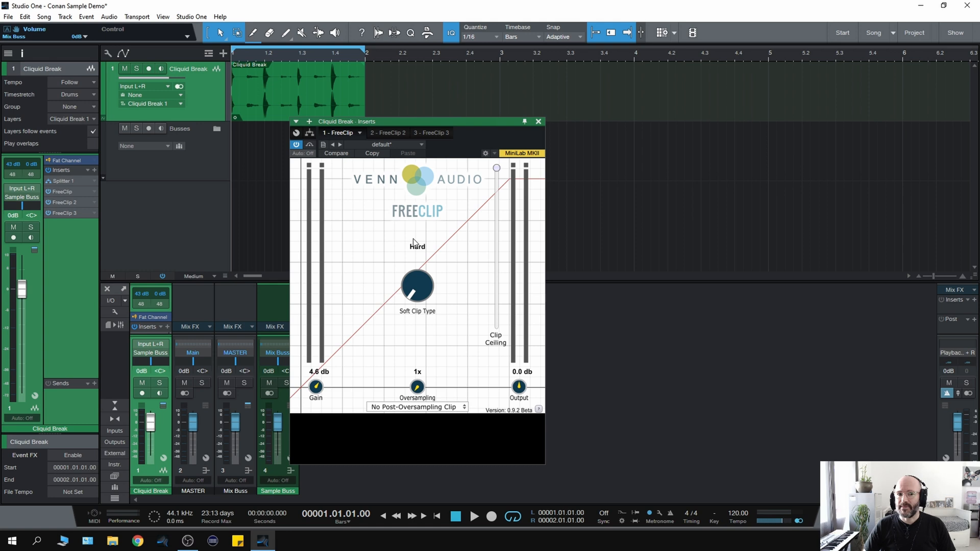
- Set FreeClip gain to 3.3 dB and FreeClip 2 gain to 5.8 dB across the band clippers
click(474, 516)
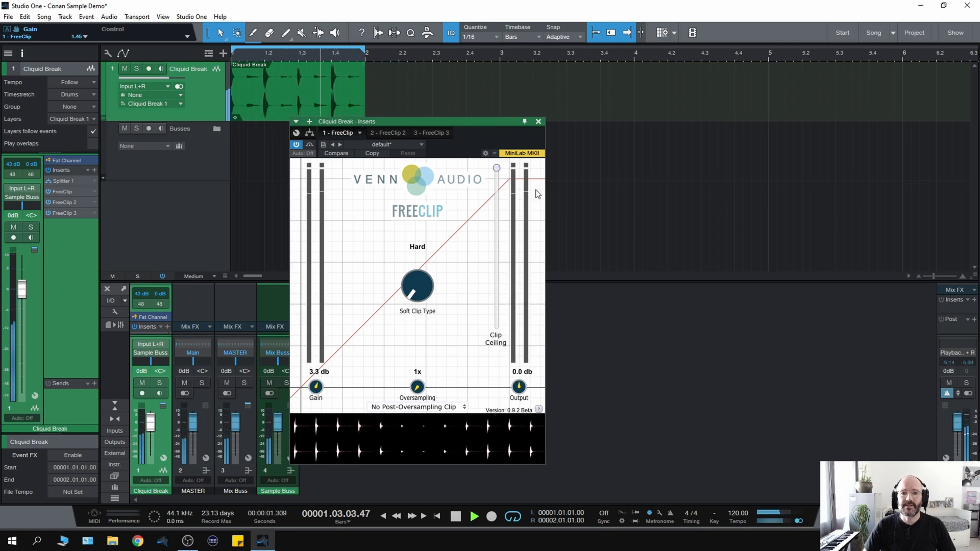
click(383, 132)
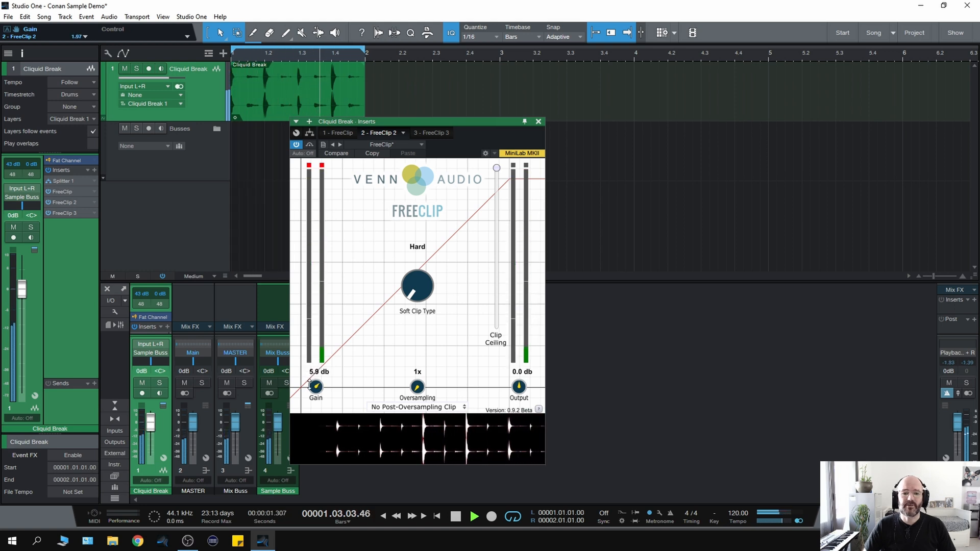
click(428, 133)
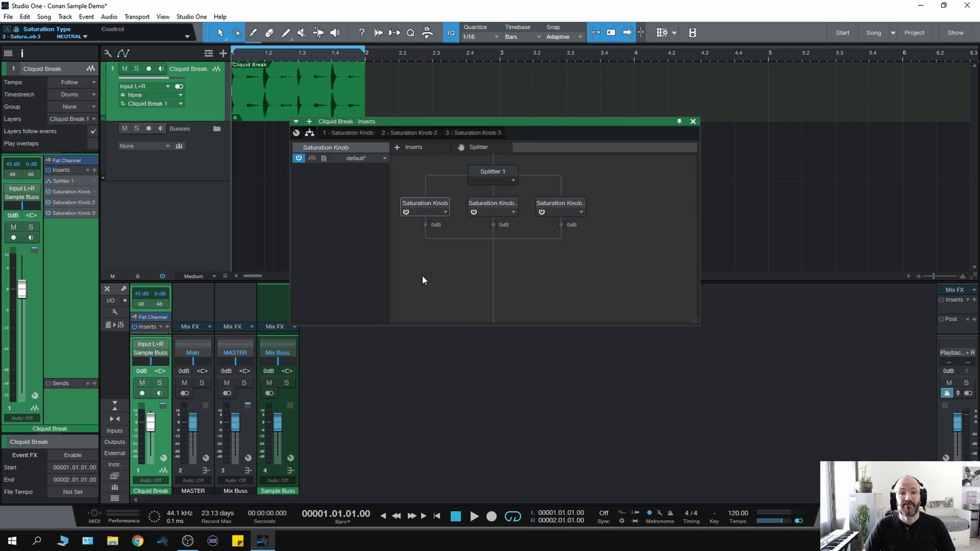
mouse_move(422, 209)
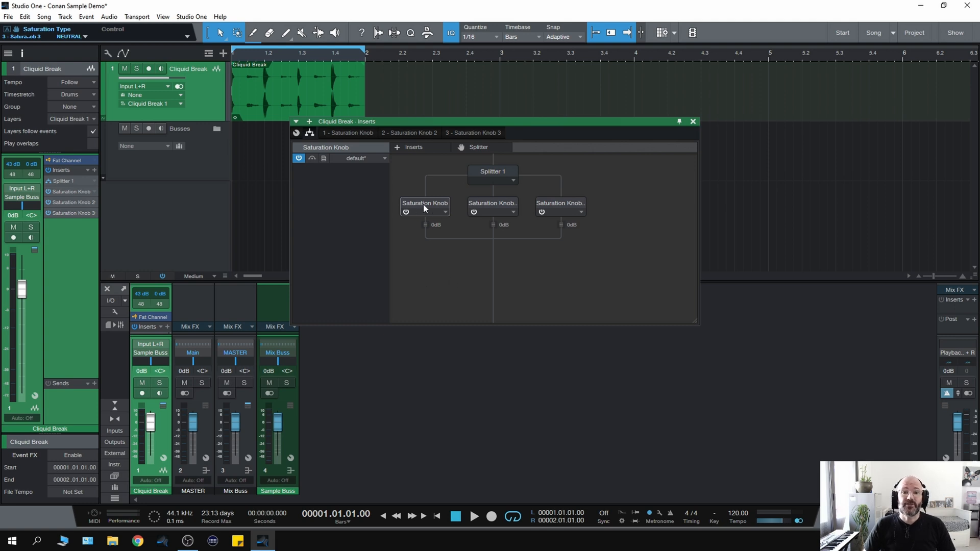
- Bring up the first band's Softube Saturation Knob after swapping in the three saturators
click(424, 203)
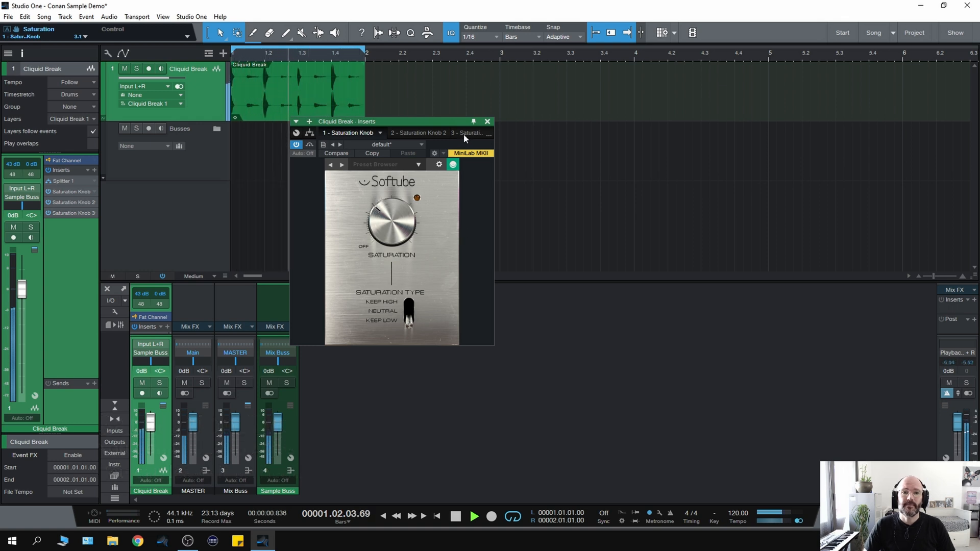
- Adjust the third band's saturation, lower the second band's to 1.0, and return to routing
click(466, 132)
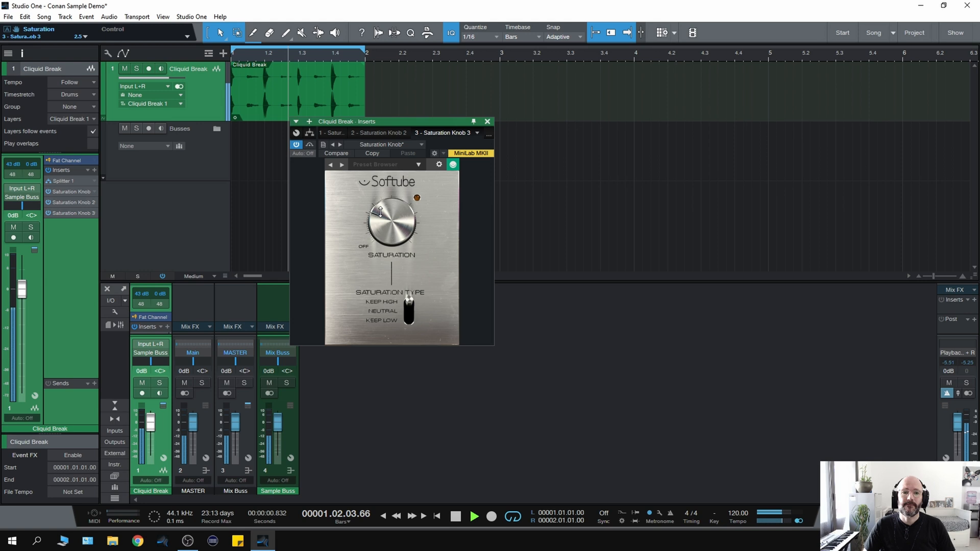
drag(380, 216, 378, 222)
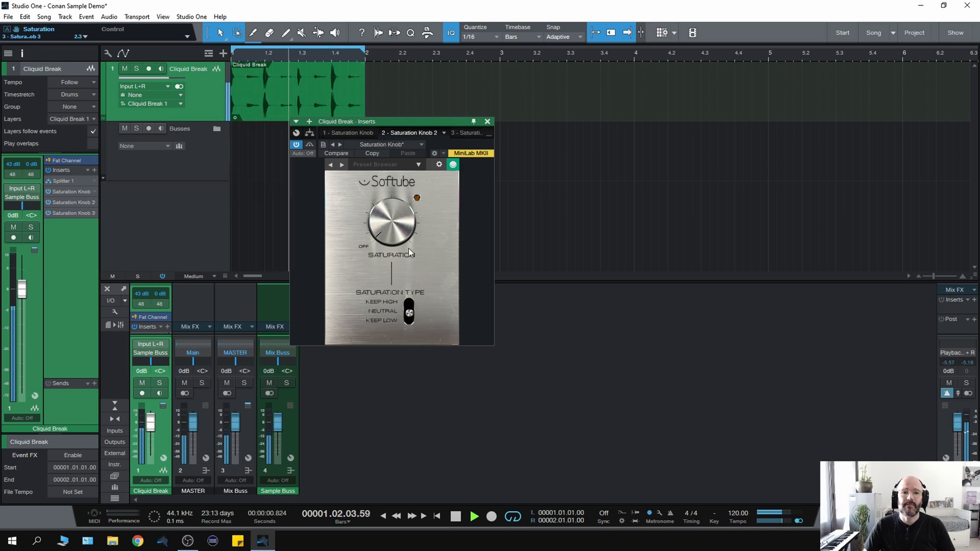
drag(389, 221, 381, 215)
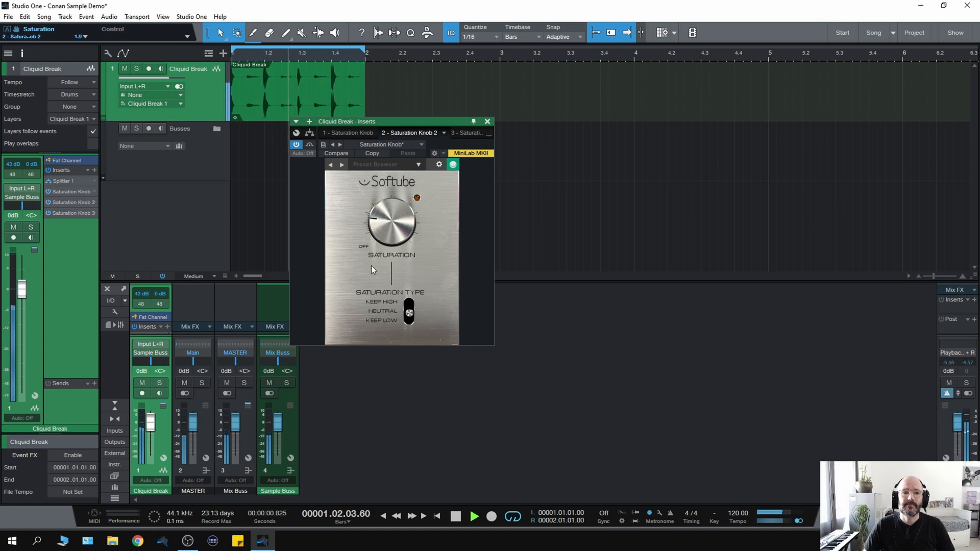
click(309, 135)
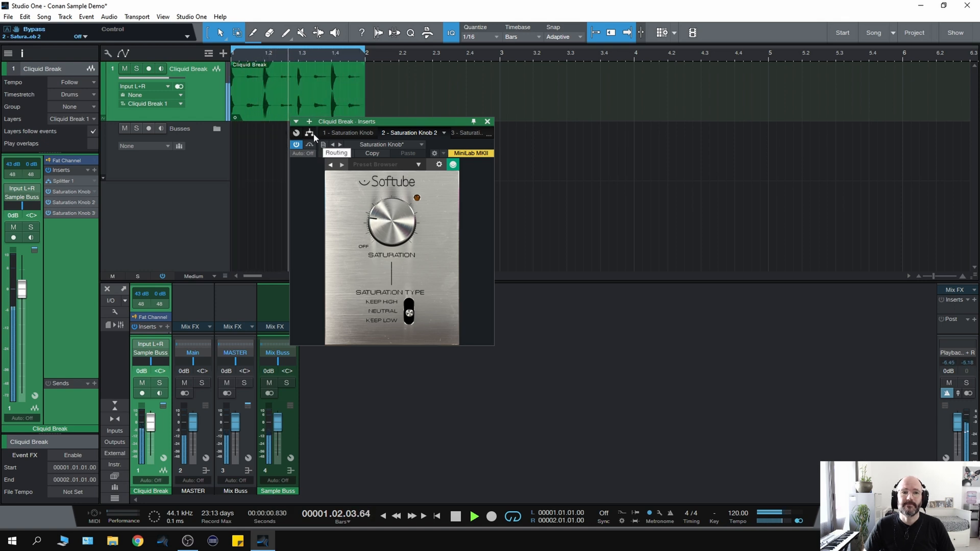